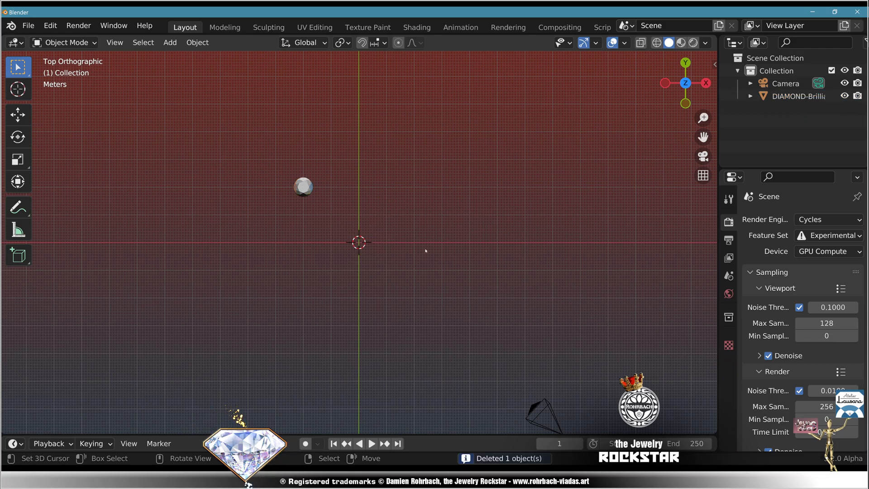
Add a torus ring under the diamond and stack a taller scaled copy below it
left_click(303, 186)
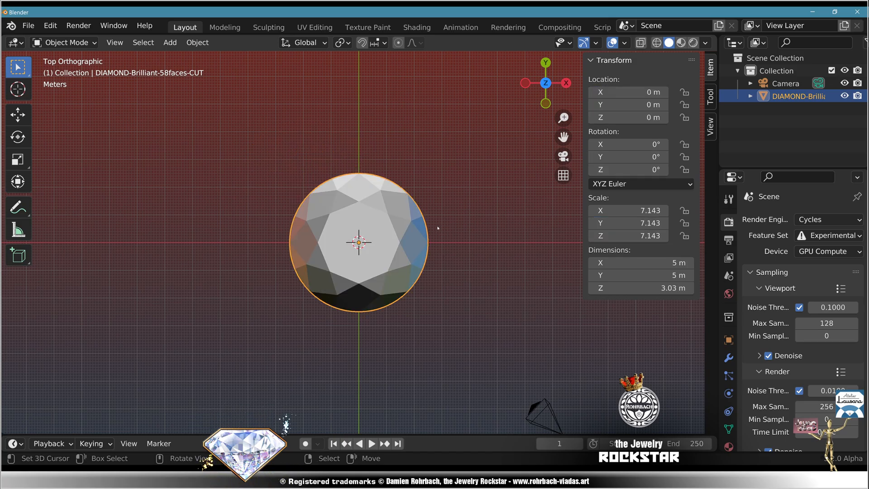
left_click(170, 42)
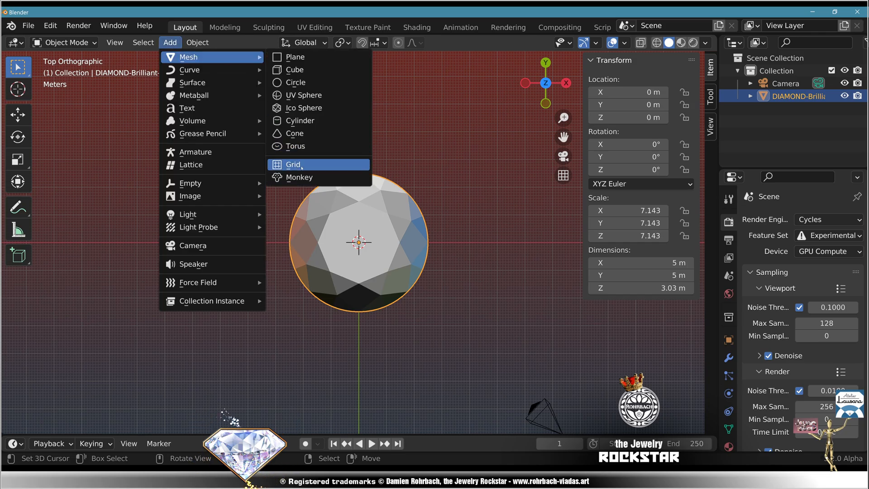
left_click(296, 146)
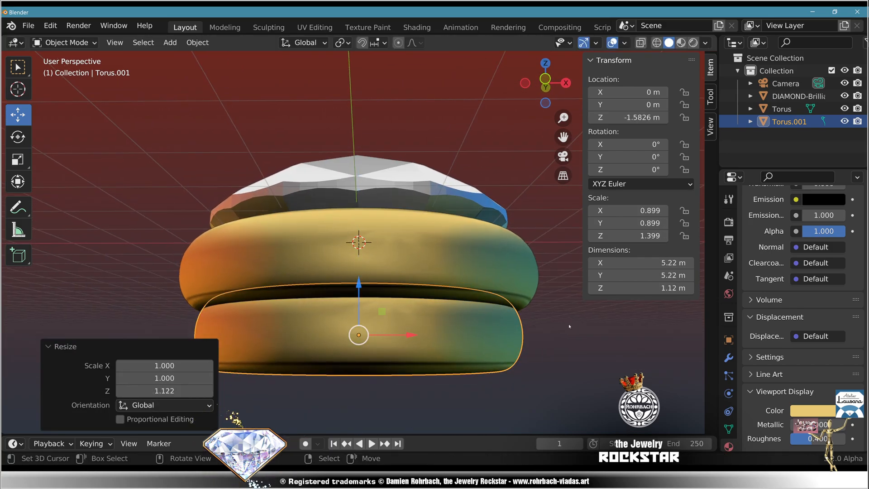
key("1")
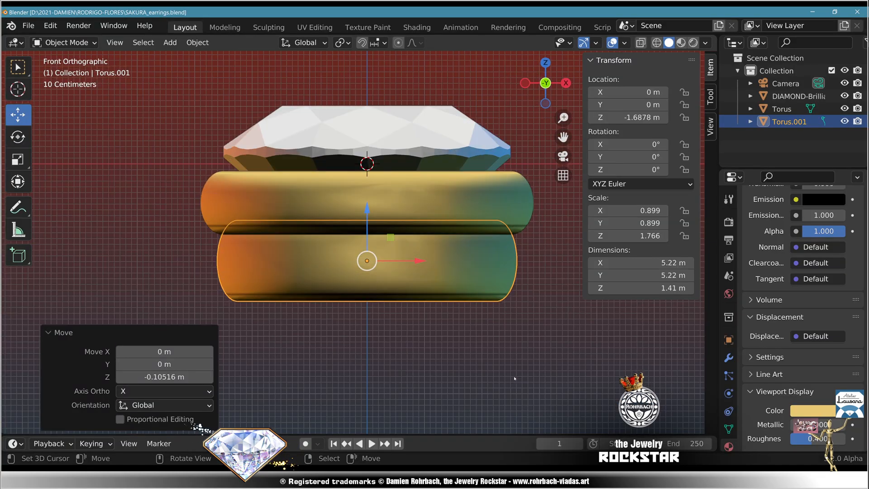
Add a Bezier curve and edit its points into the prong path
left_click(170, 42)
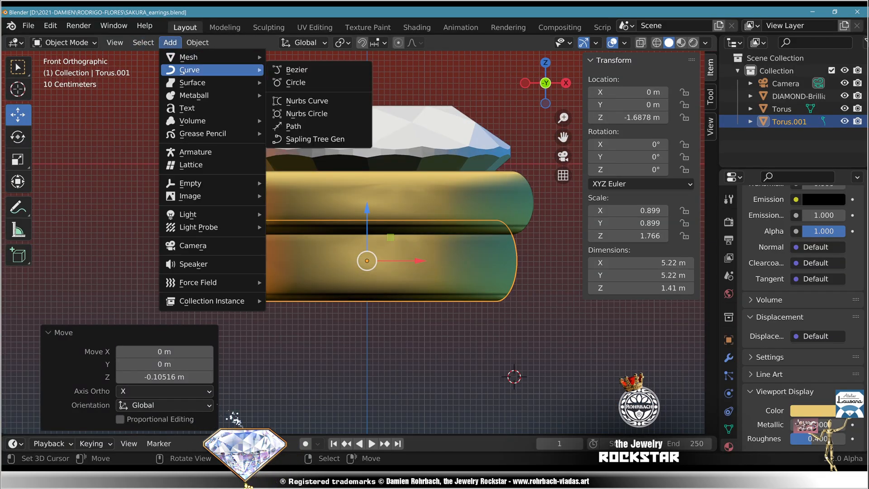
left_click(297, 69)
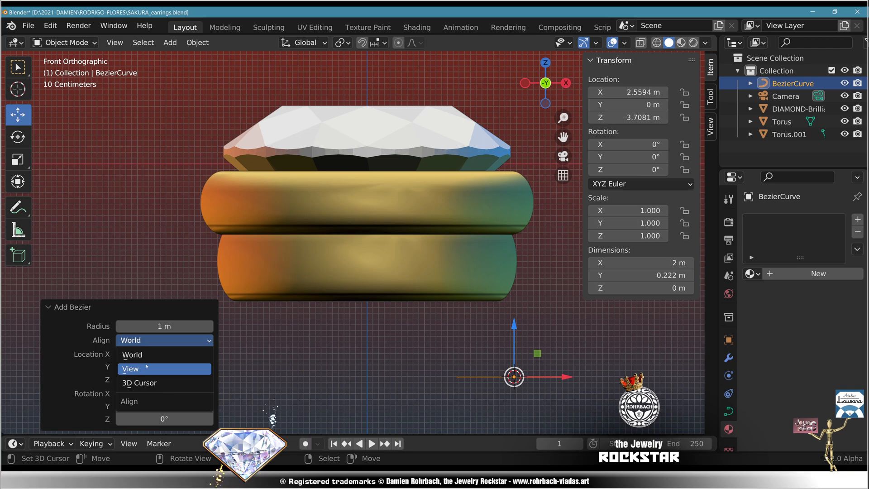
key("Tab")
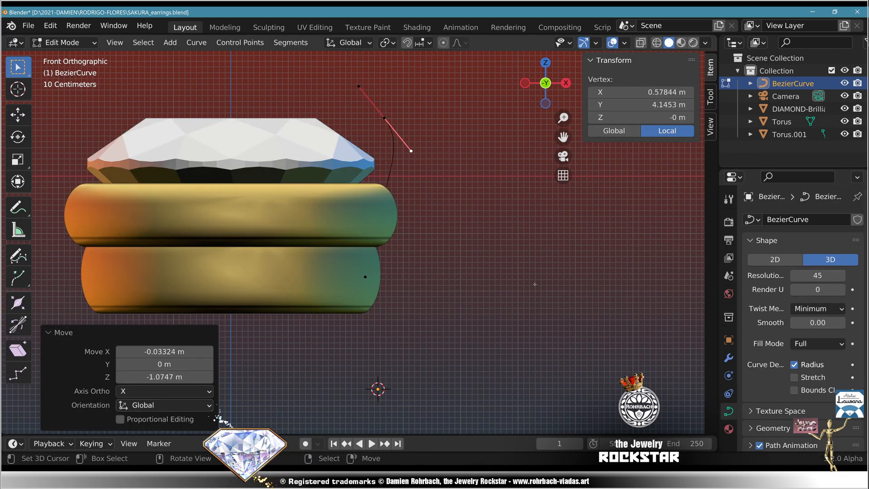
key("Tab")
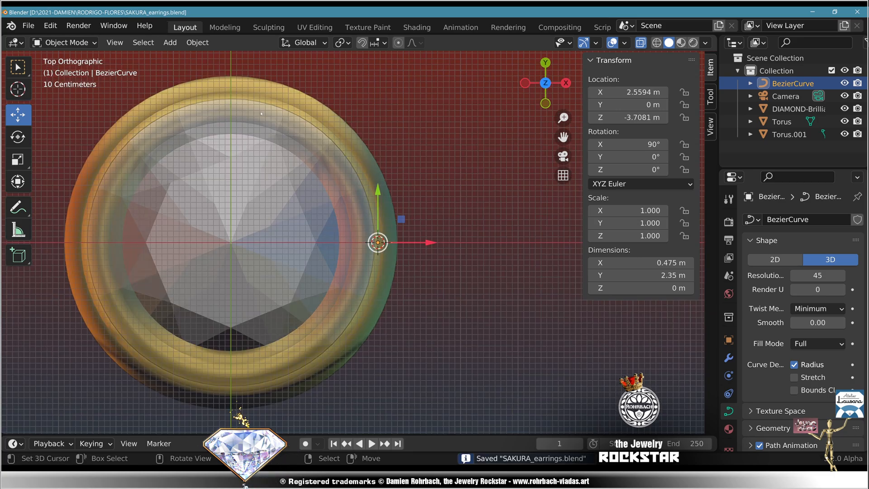
Add a circle curve as the prong's bevel profile and assign GOLD
left_click(170, 42)
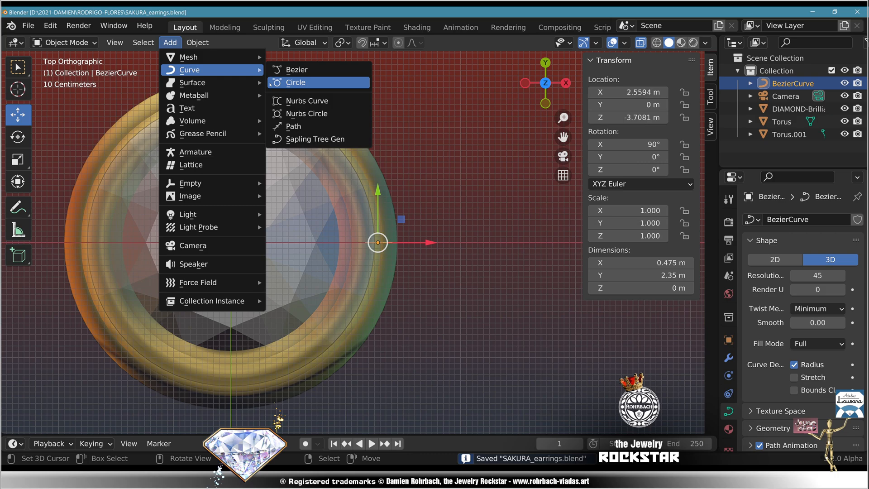
left_click(295, 81)
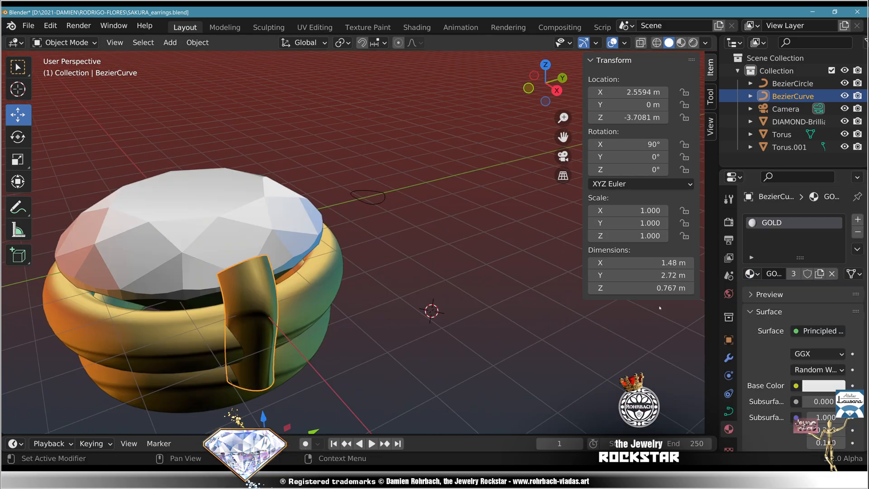
key("Tab")
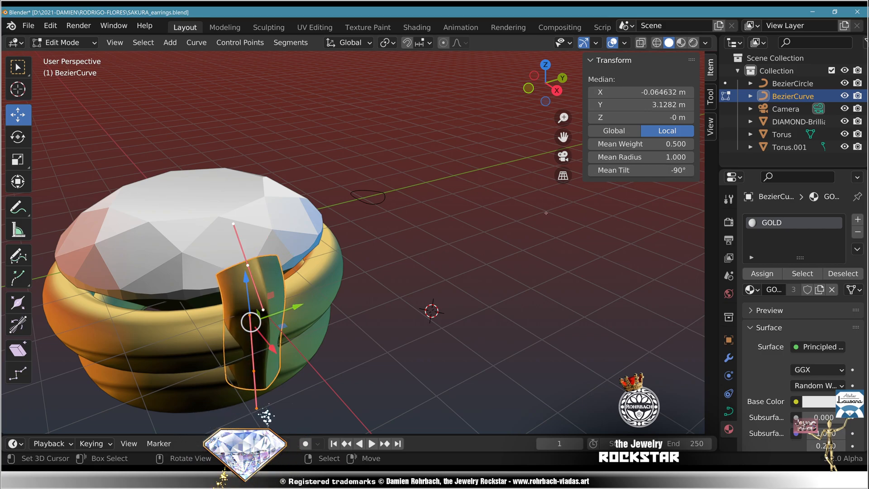
key("Tab")
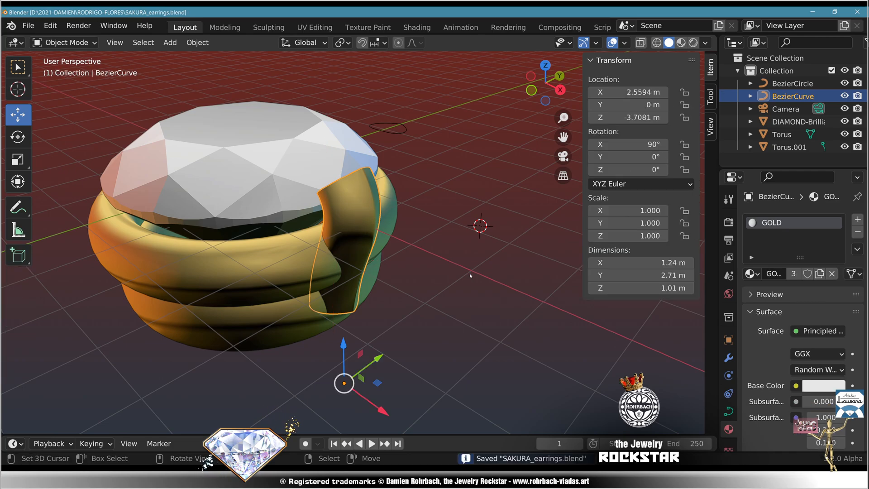
key("7")
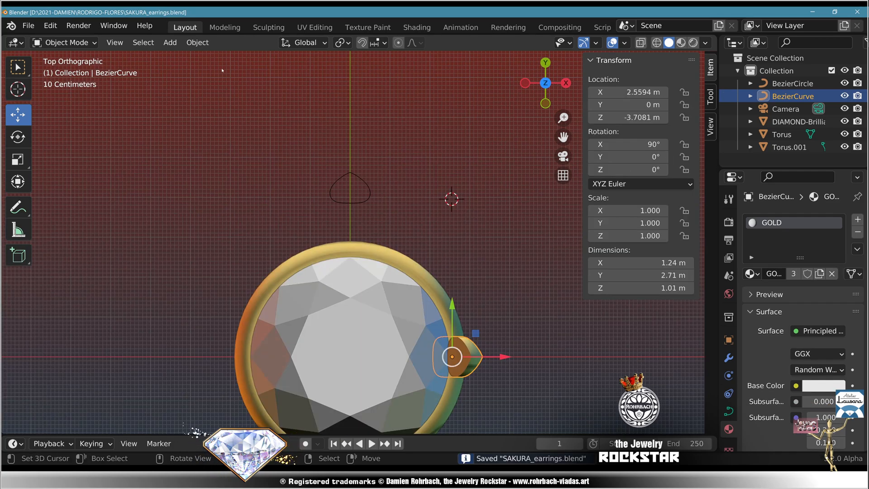
Add and shape a second Bezier curve to serve as the prong's taper object
left_click(170, 42)
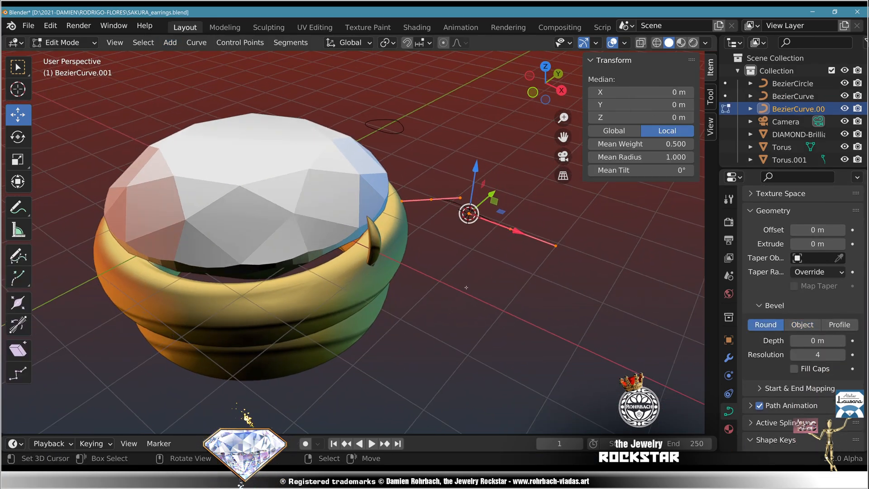
left_click_drag(469, 213, 460, 239)
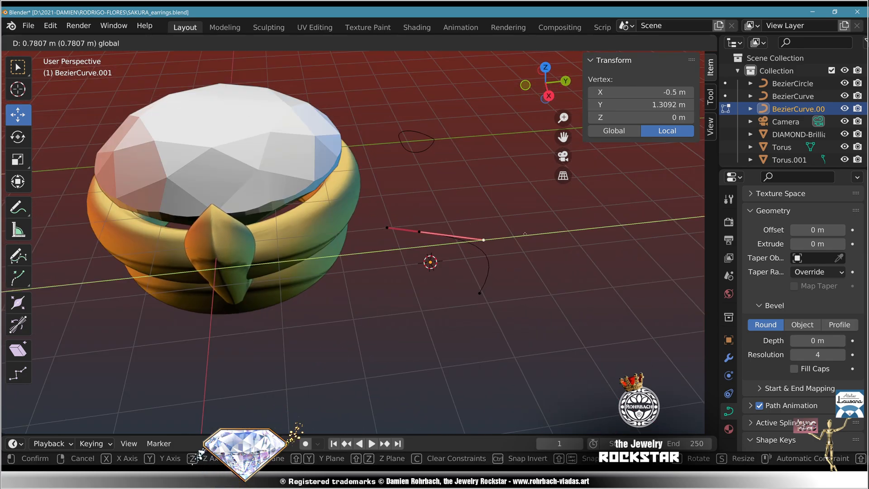
left_click_drag(480, 240, 489, 240)
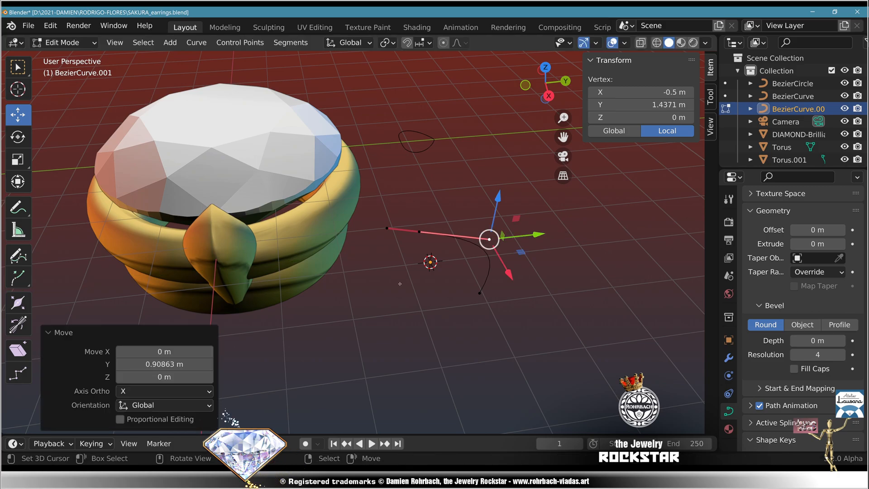
key("Tab")
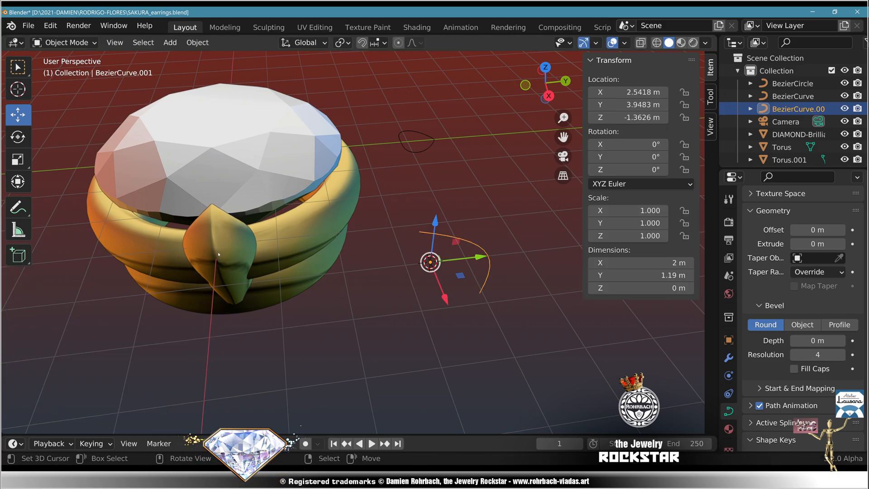
Move the prong's lower and upper control points so it hugs the rings
key("Tab")
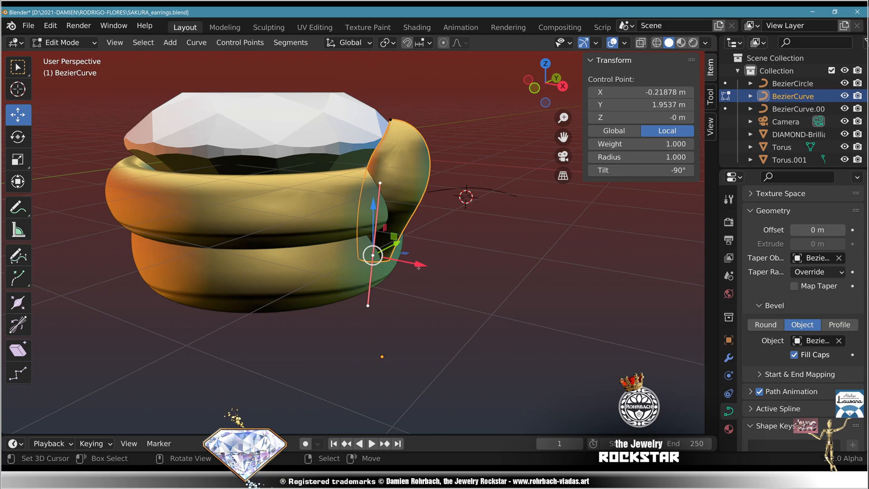
left_click_drag(377, 254, 363, 254)
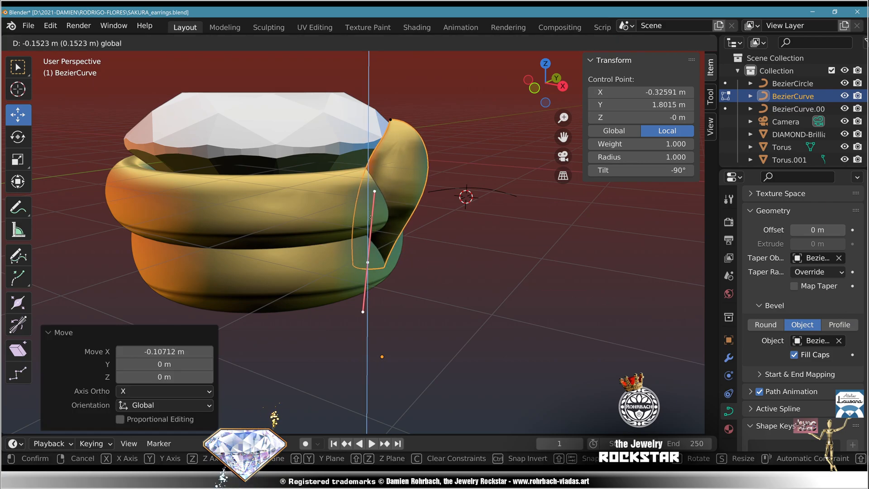
key("KP_1")
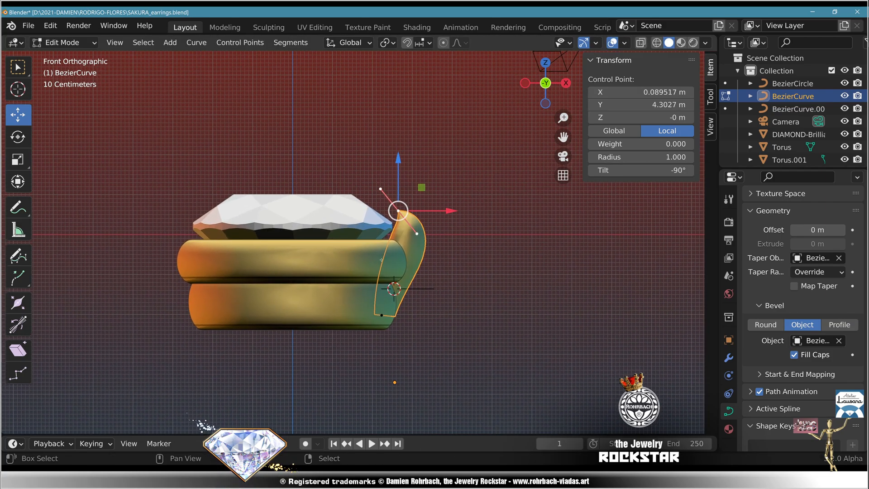
left_click_drag(398, 209, 496, 225)
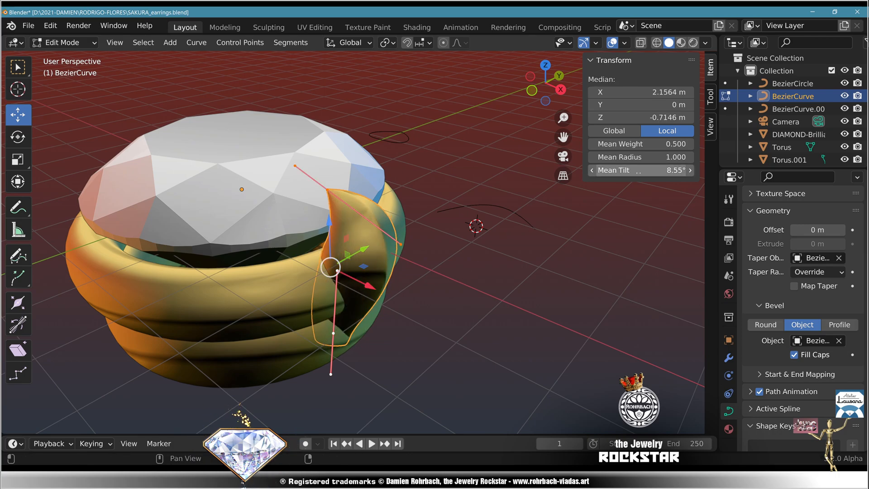
Duplicate the tapered prong around the stone and add a plane mirrored across the diamond
key("Tab")
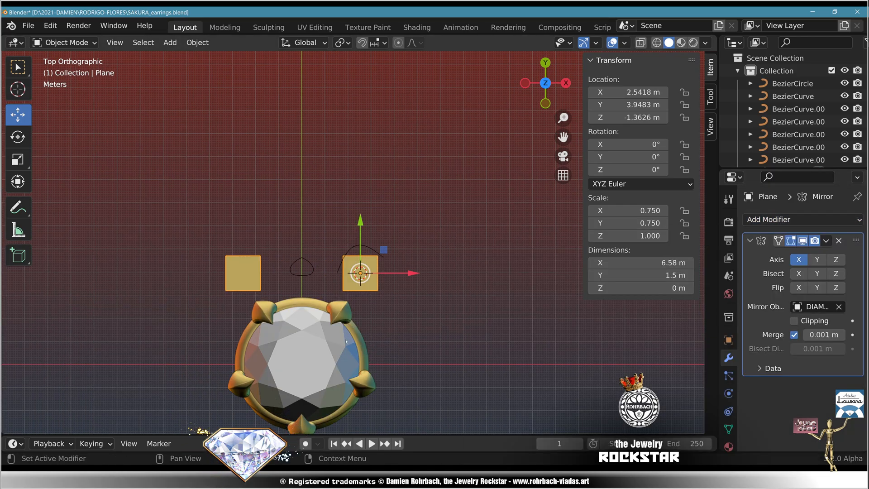
Add a cube scaled by 15, lower it on Z, and rename it 'REFcu'
left_click(170, 42)
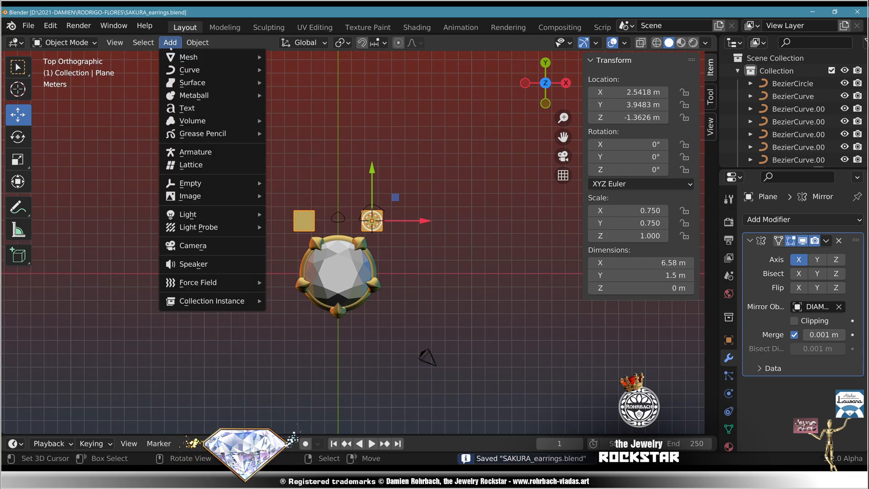
left_click(188, 57)
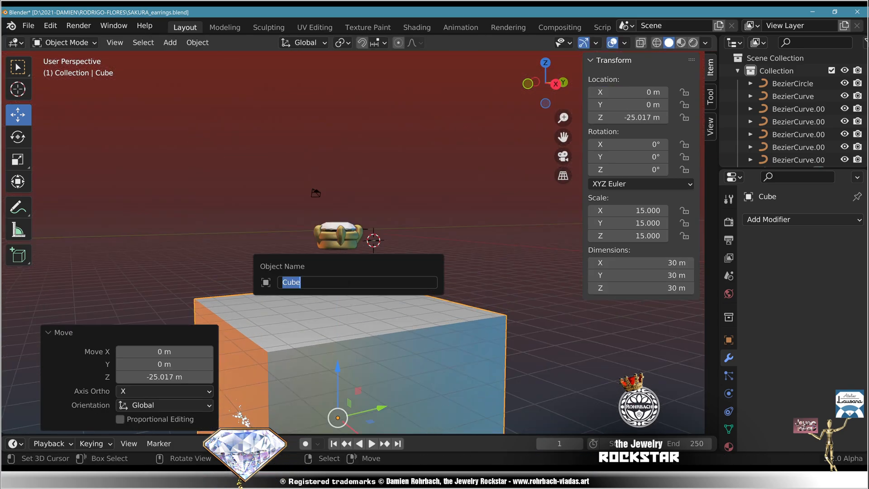
type("REFcu")
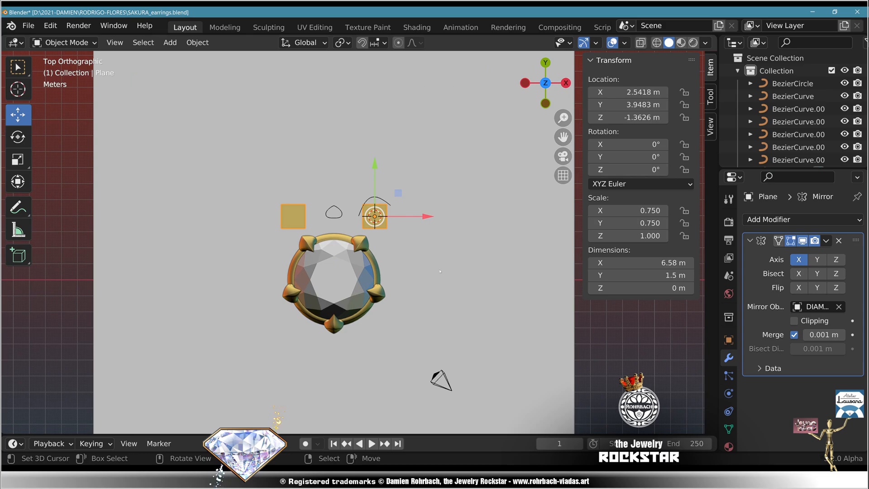
Add a merged Mirror modifier using the diamond, then flip the plane's normals
key("ctrl+s")
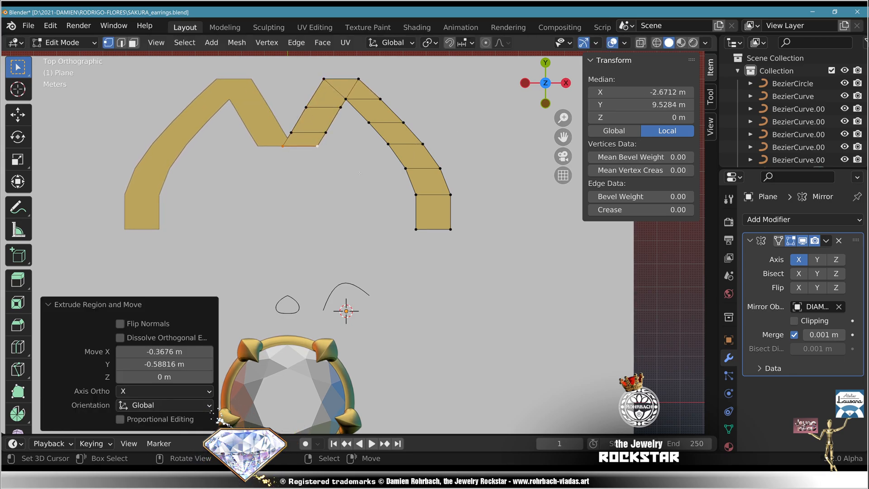
left_click(287, 178)
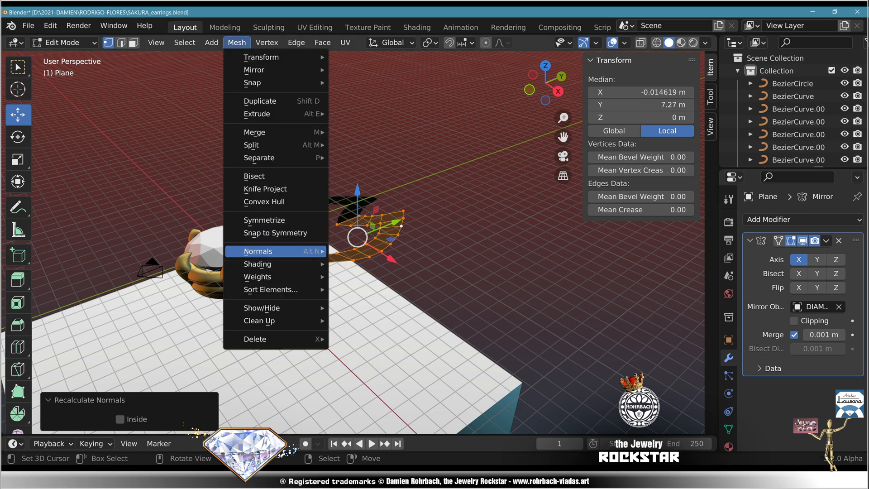
left_click(258, 250)
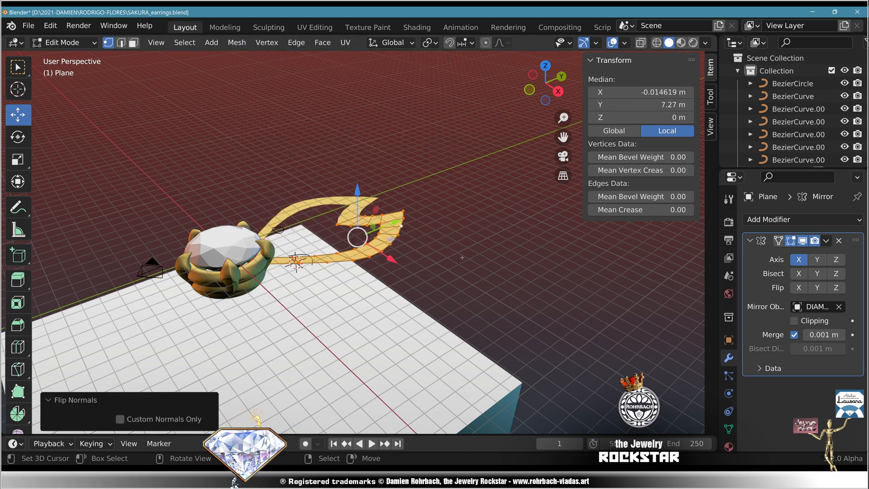
Add Solidify (offset 0, thickness ~1 m), Bevel and Subdivision modifiers; adjust mirror merge
key("Tab")
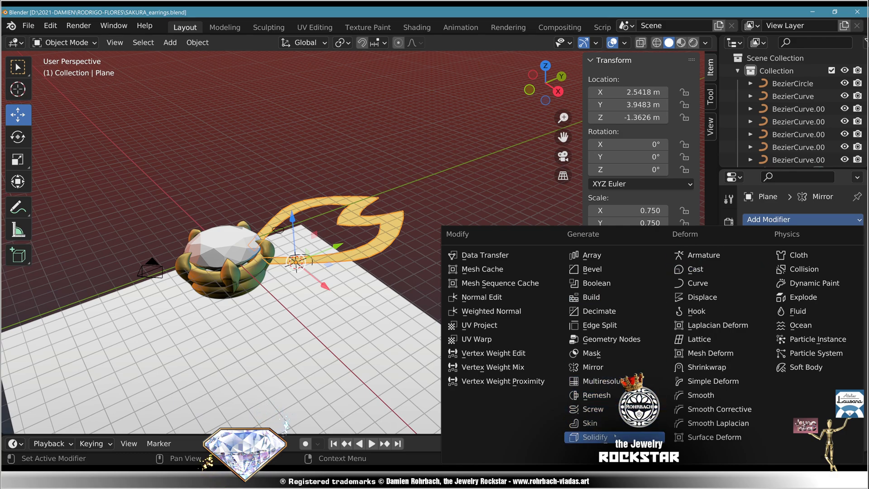
left_click(594, 437)
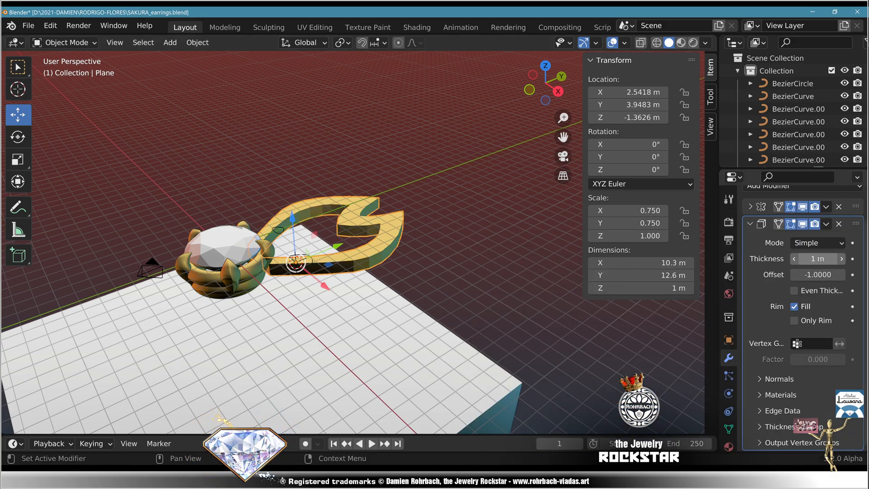
left_click(817, 274)
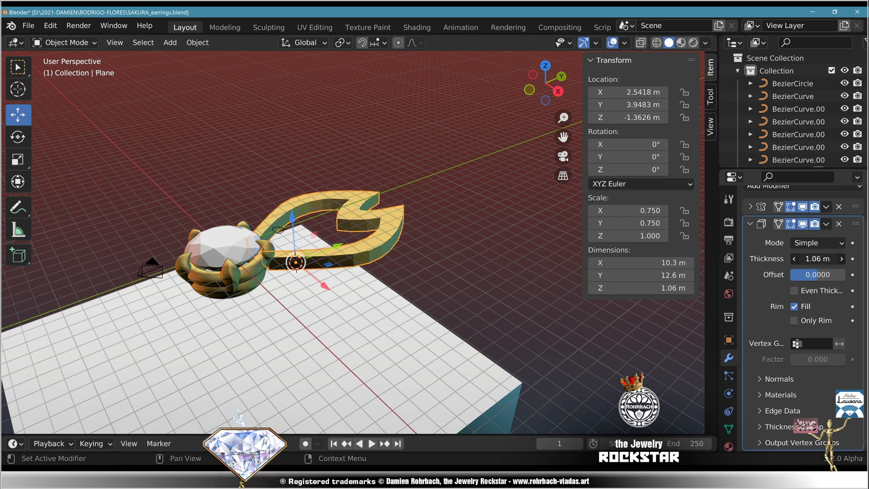
left_click(817, 259)
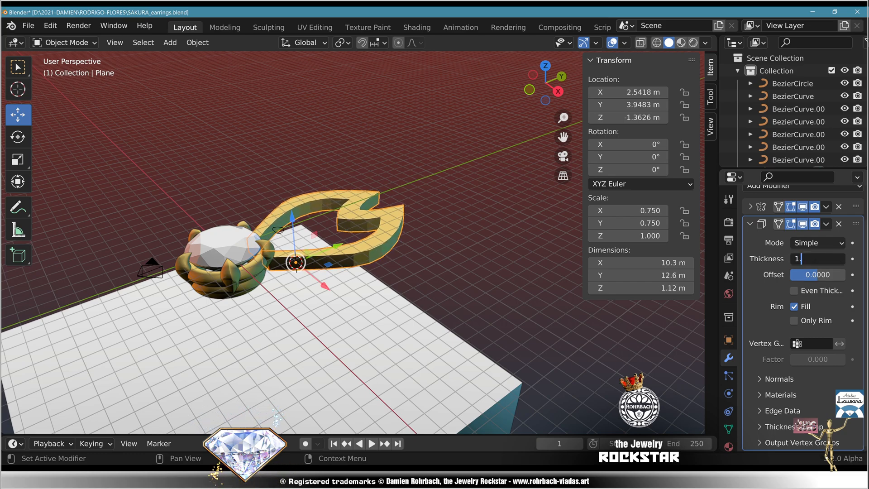
left_click(798, 219)
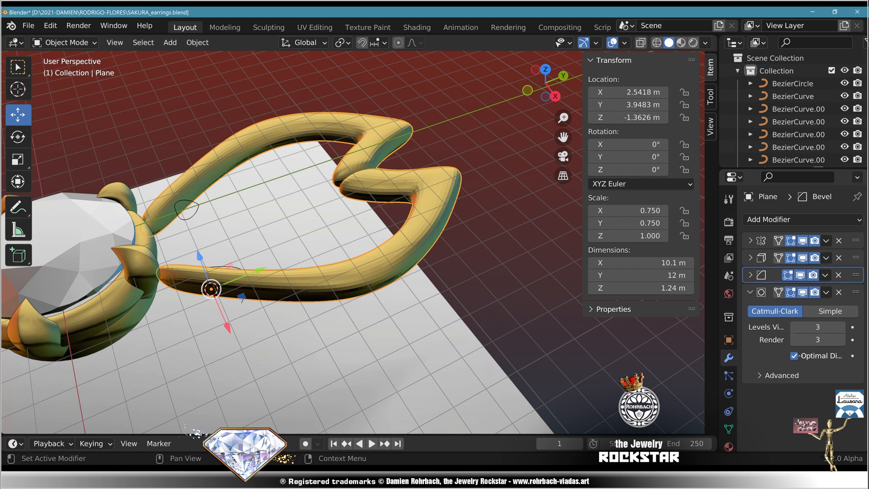
left_click(766, 274)
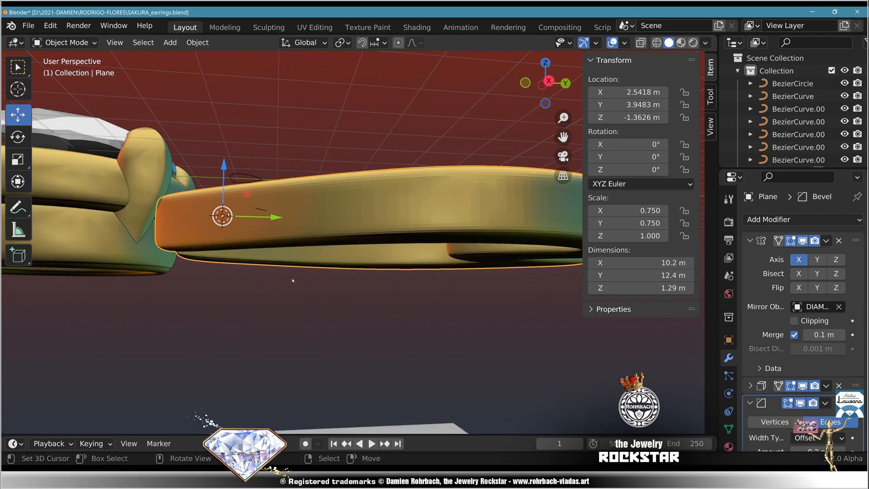
key("Tab")
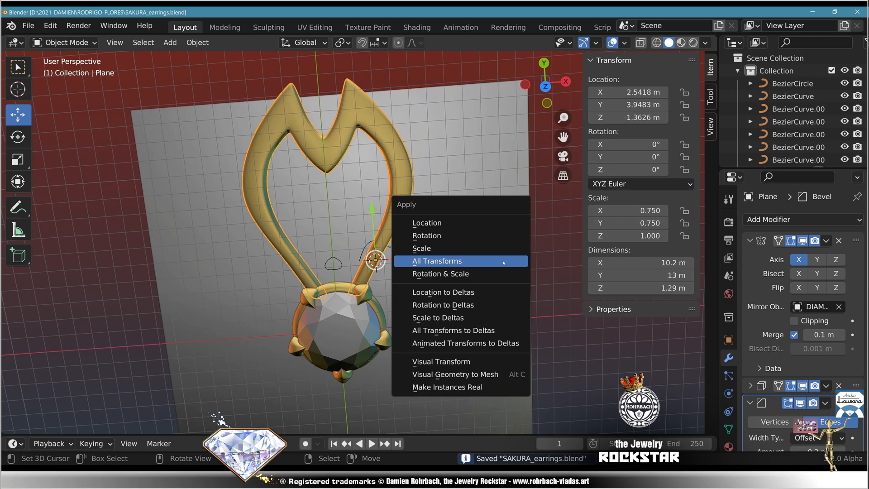
Apply all transforms, add a Plain Axes empty, and array the petal 5 times around it
left_click(436, 261)
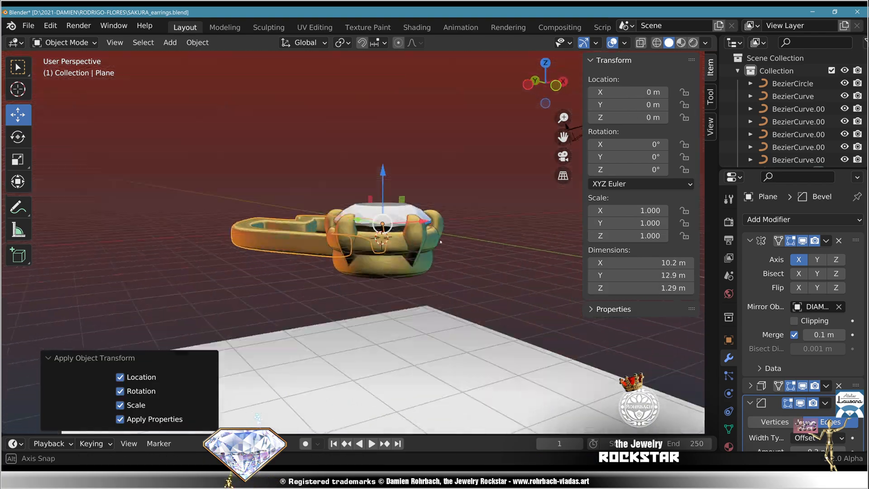
left_click(170, 42)
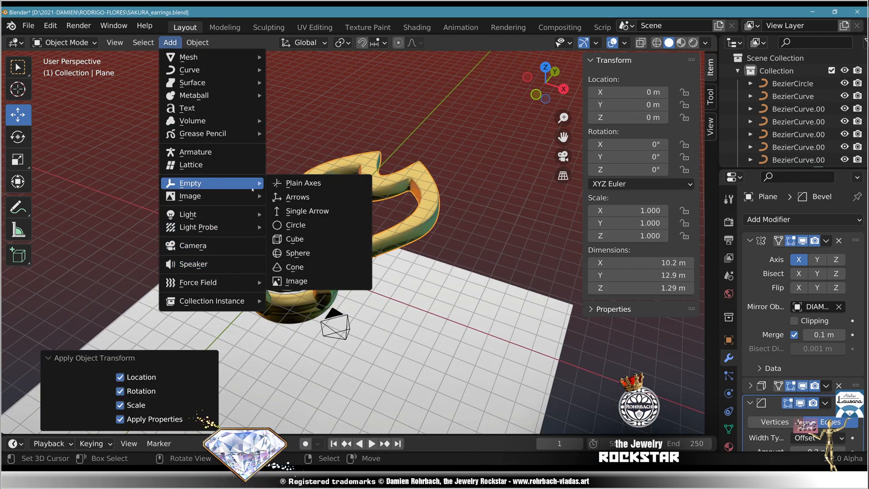
left_click(303, 183)
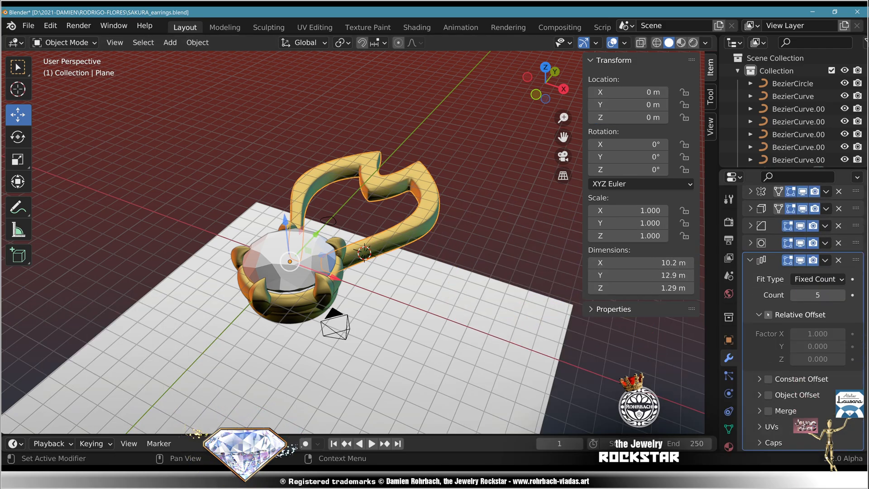
left_click(769, 394)
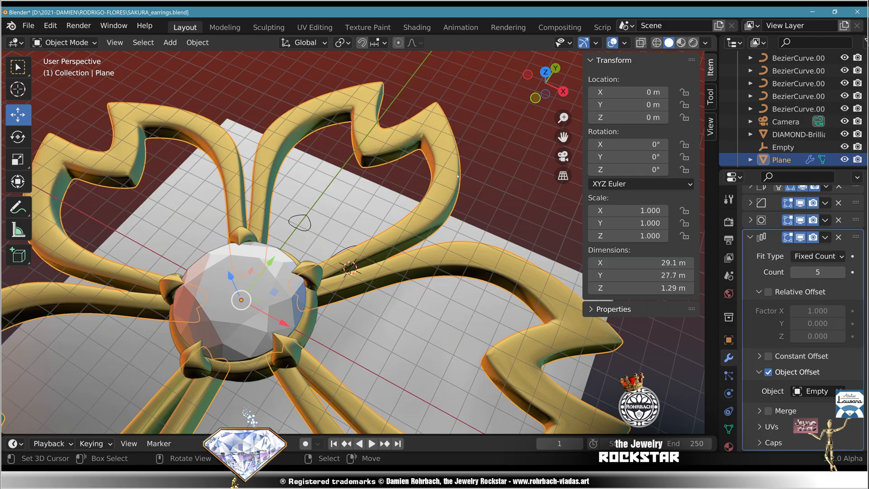
key("Tab")
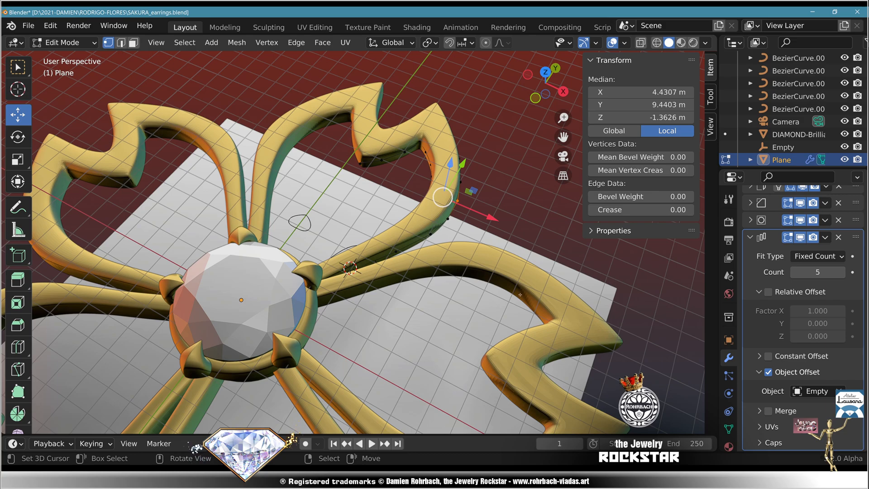
Duplicate the diamond setting, scale it to 0.350, move it along Y, and add a Bezier curve
key("Tab")
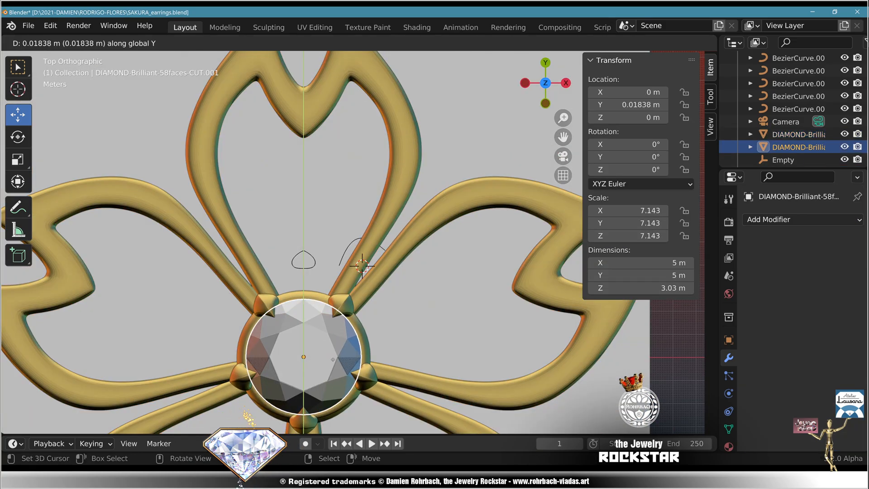
key("shift+d")
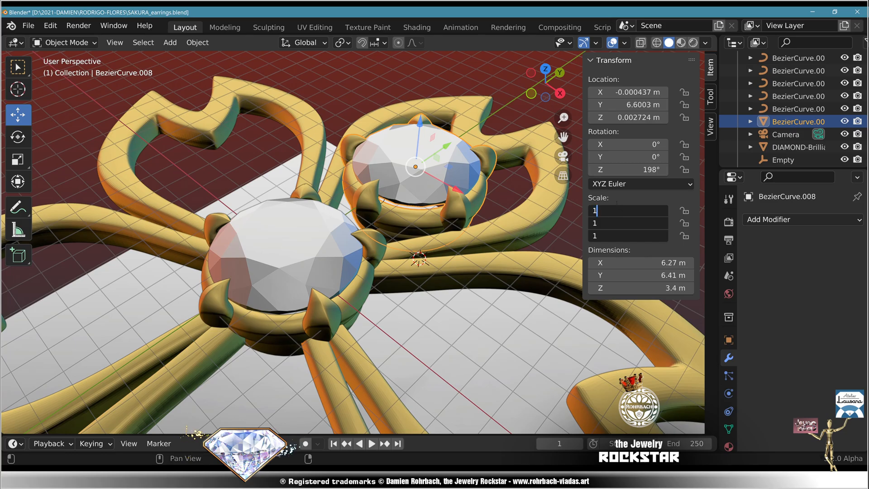
type("0.350")
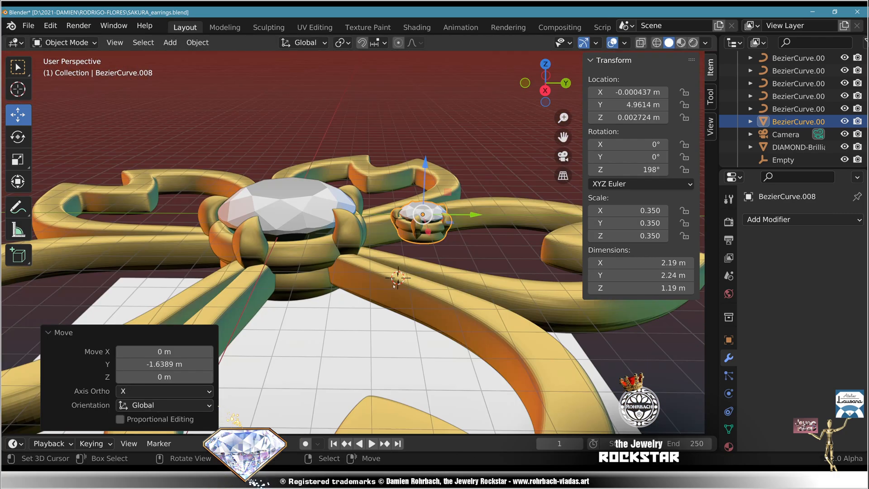
key("KP_7")
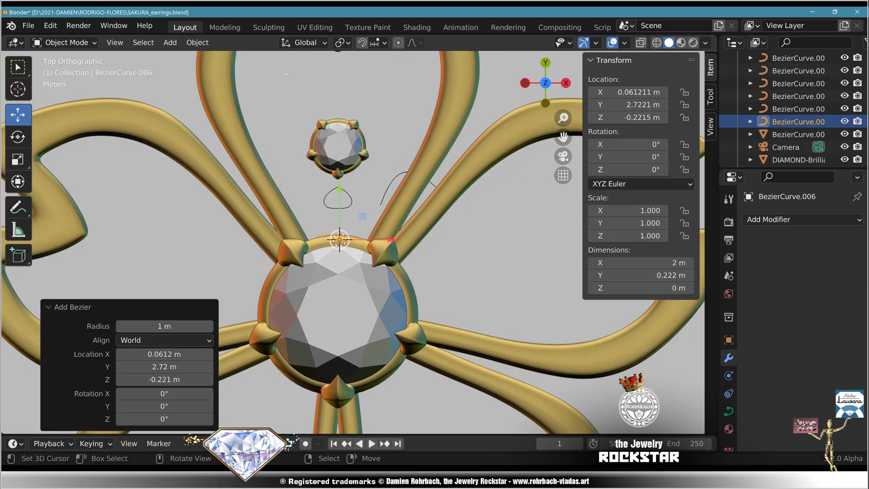
Shape the Bezier stem between settings with an object bevel profile and nudge a petal vertex on Y
key("Tab")
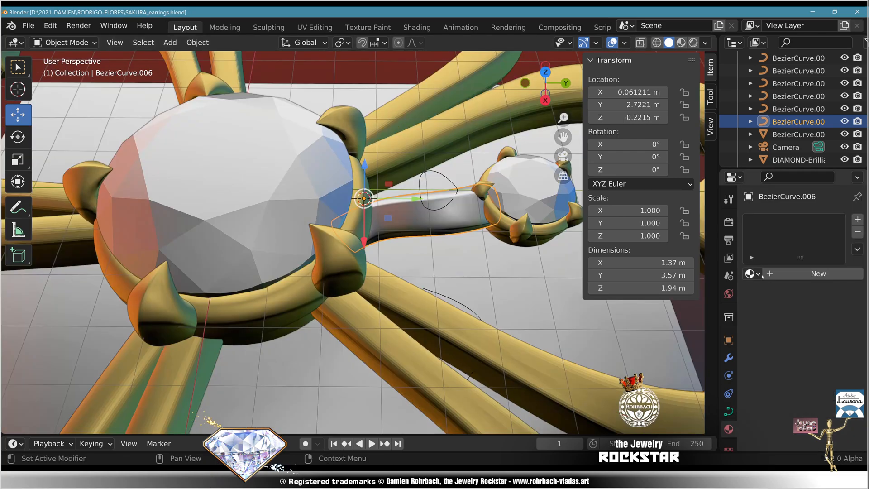
key("Tab")
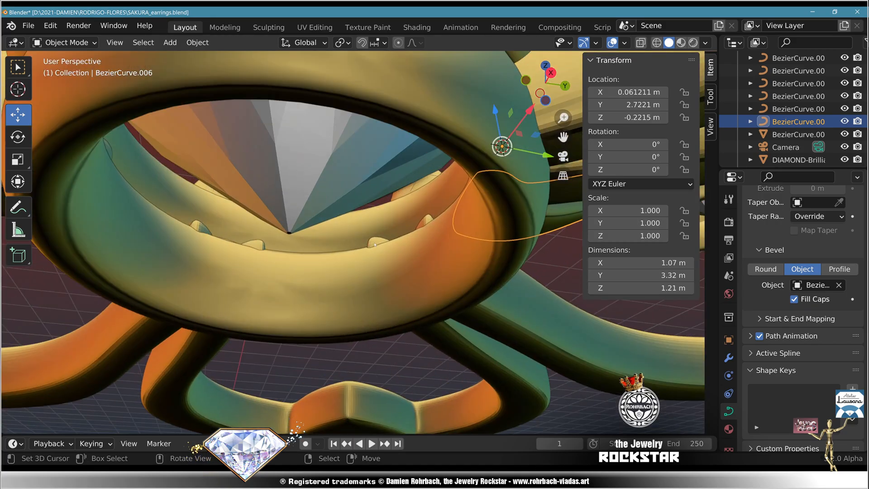
key("Tab")
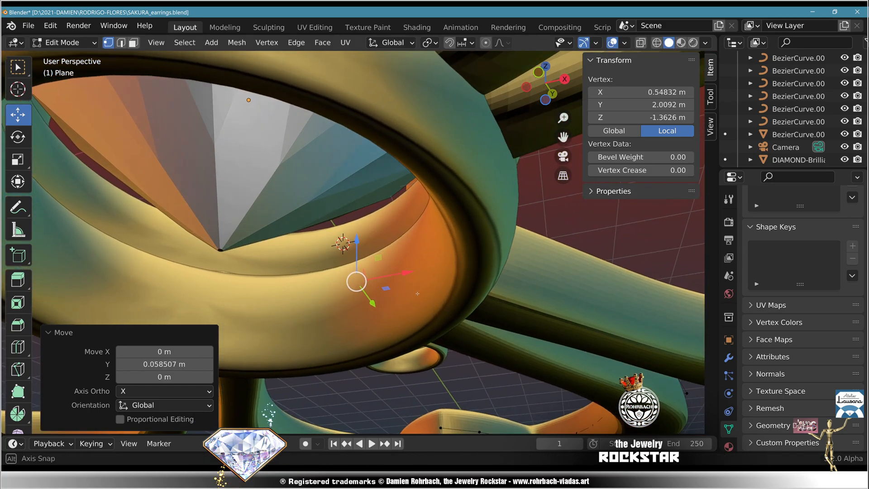
key("Tab")
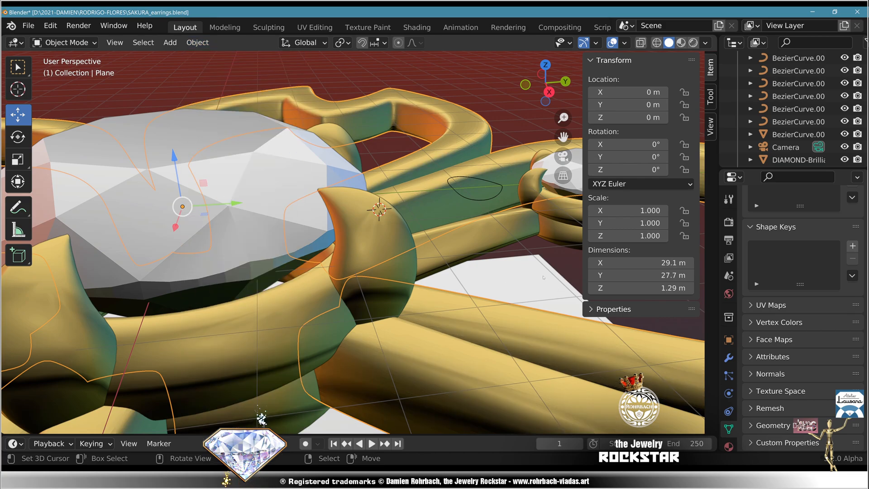
key("ctrl+s")
type("144d+7")
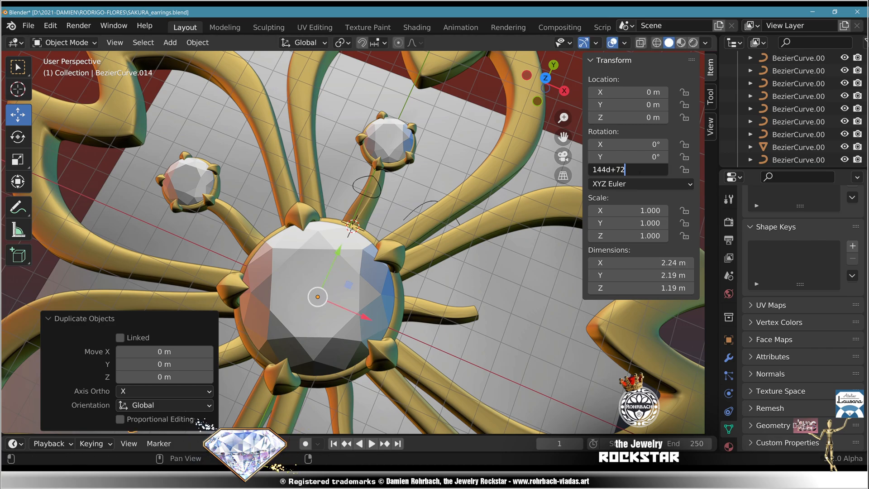
Enter a 216d+7 Z rotation for the next side-stone copy around the diamond
type("216d+7")
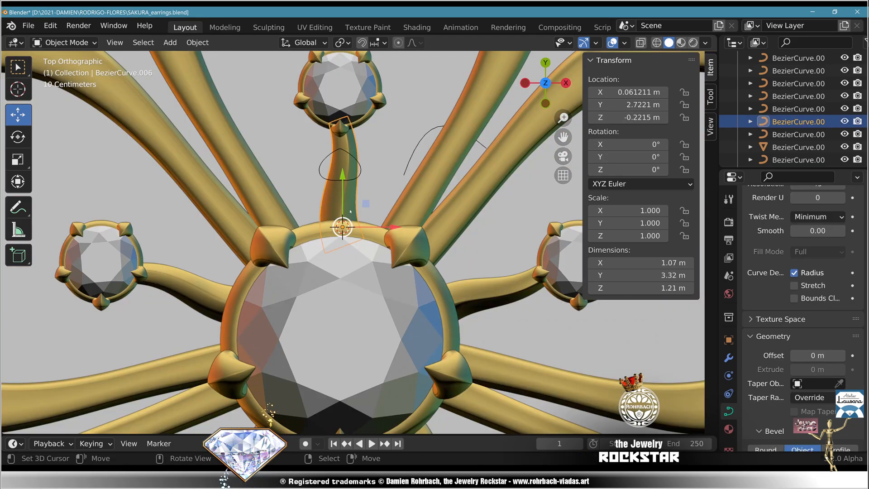
Rotate, scale and drag the stem curve's points into a curved side branch
key("Tab")
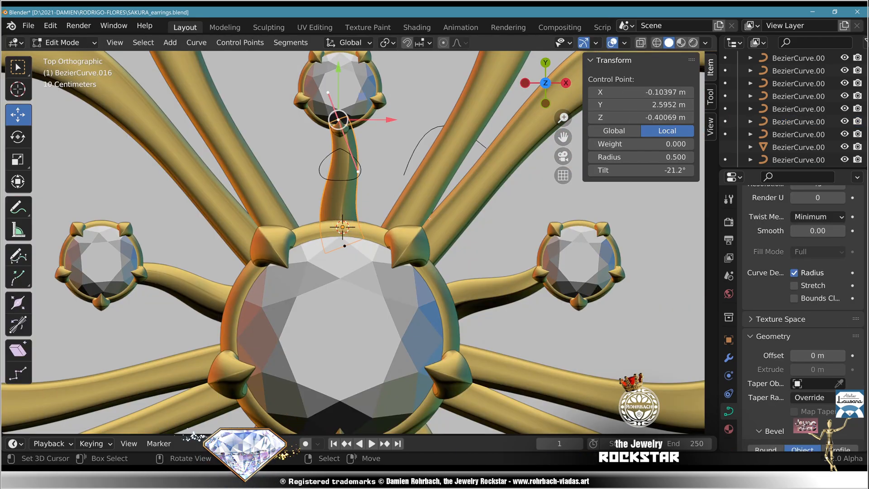
key("r")
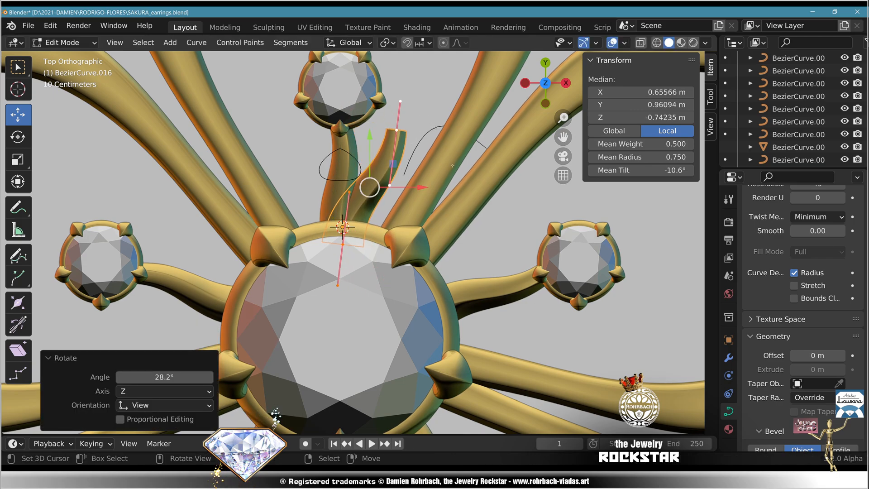
key("s")
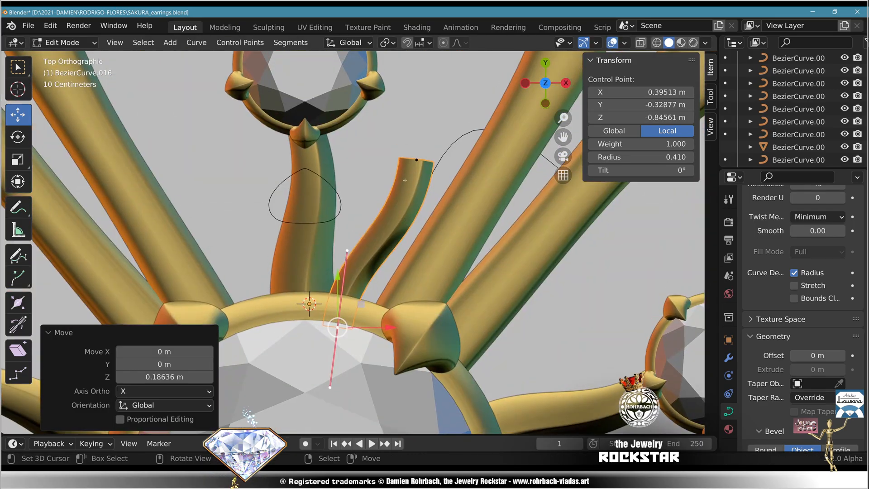
left_click_drag(338, 327, 393, 176)
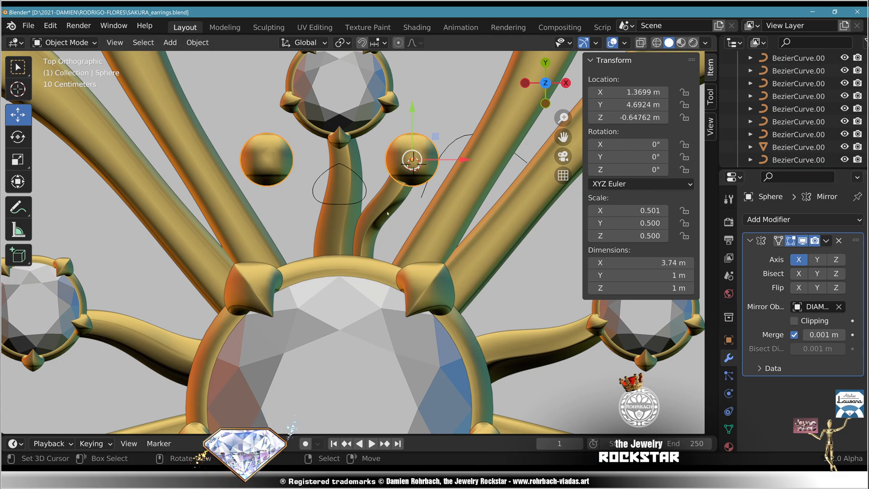
Apply all transforms to the branch and ball, then give the ball an Array modifier
left_click(413, 163)
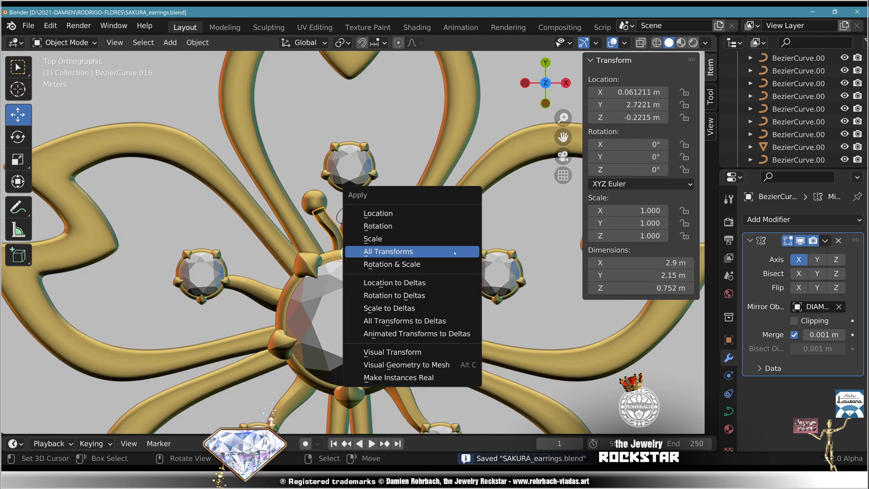
left_click(387, 251)
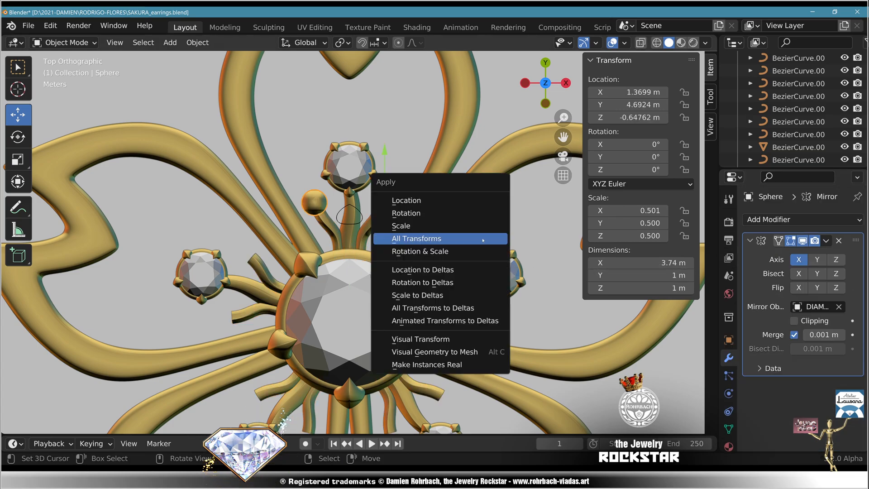
left_click(416, 238)
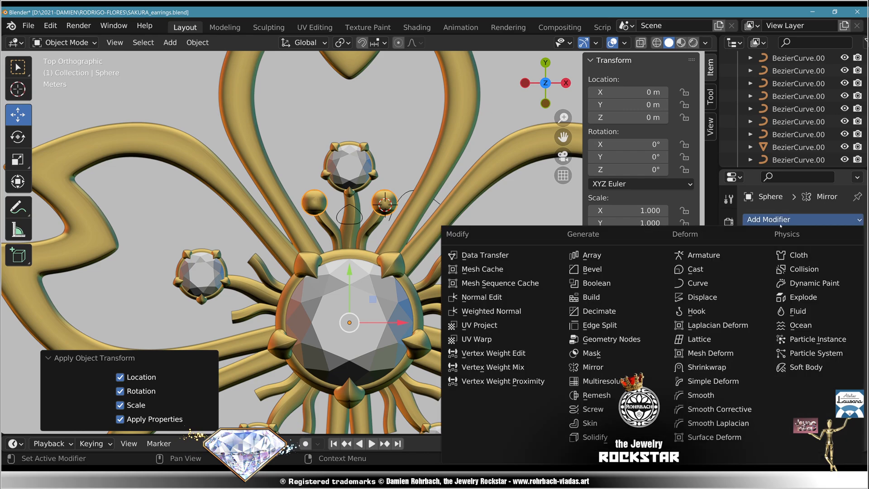
left_click(592, 254)
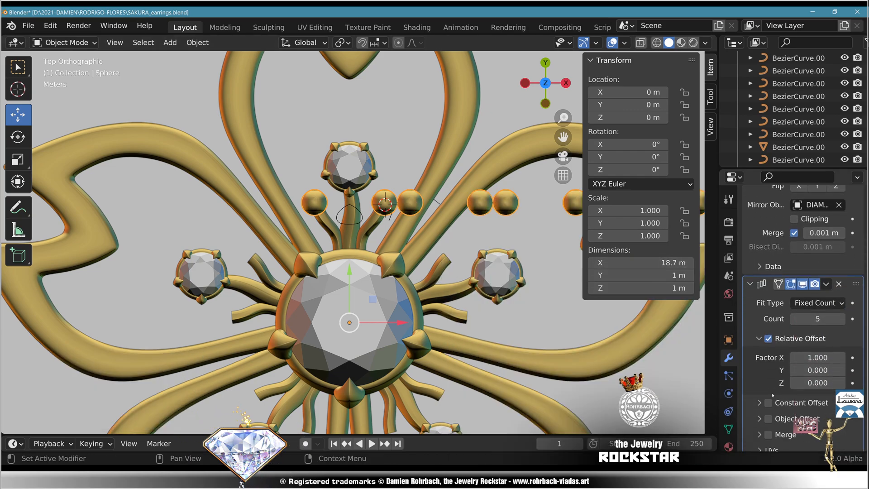
left_click(768, 338)
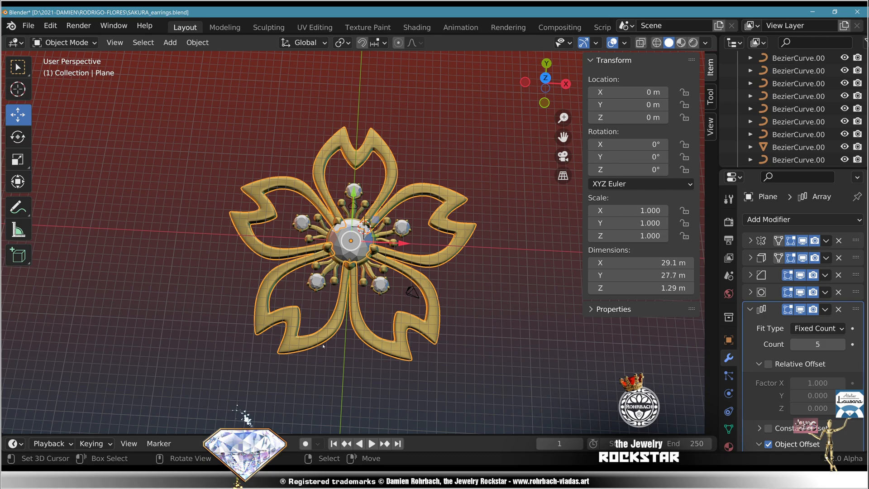
Add a torus, scale and trim it into a half-ring bail, then view from the side
left_click(170, 42)
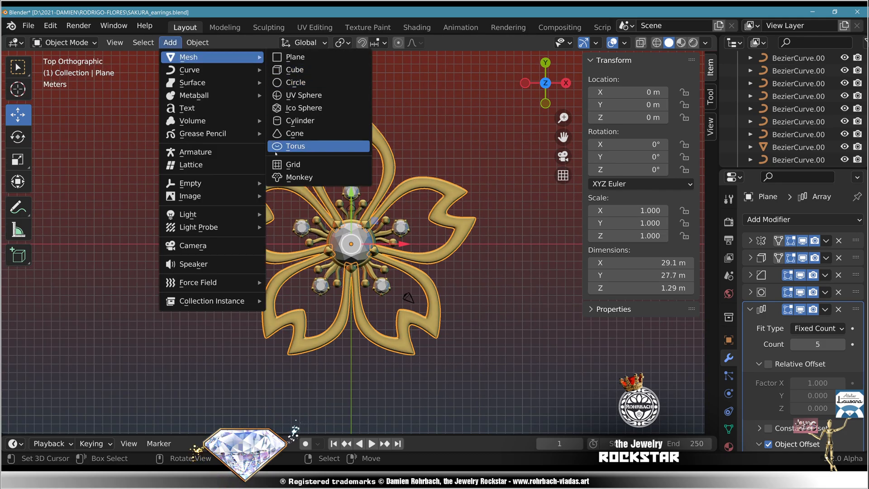
left_click(295, 145)
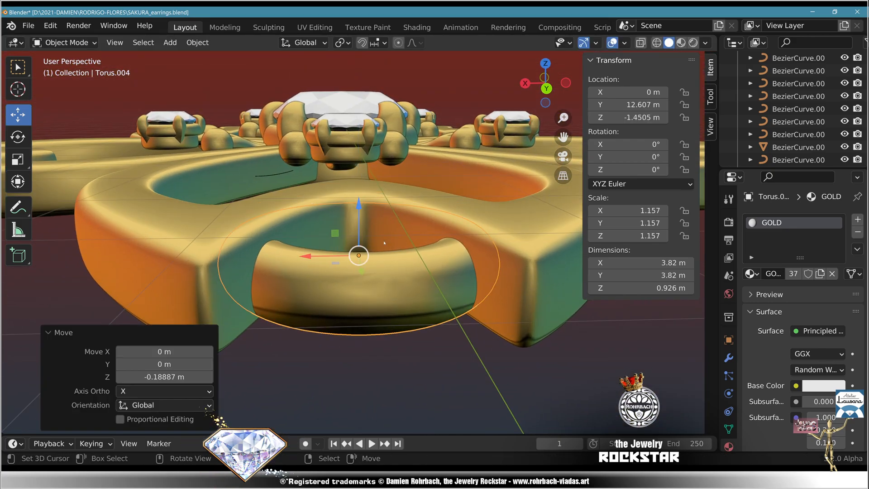
key("s")
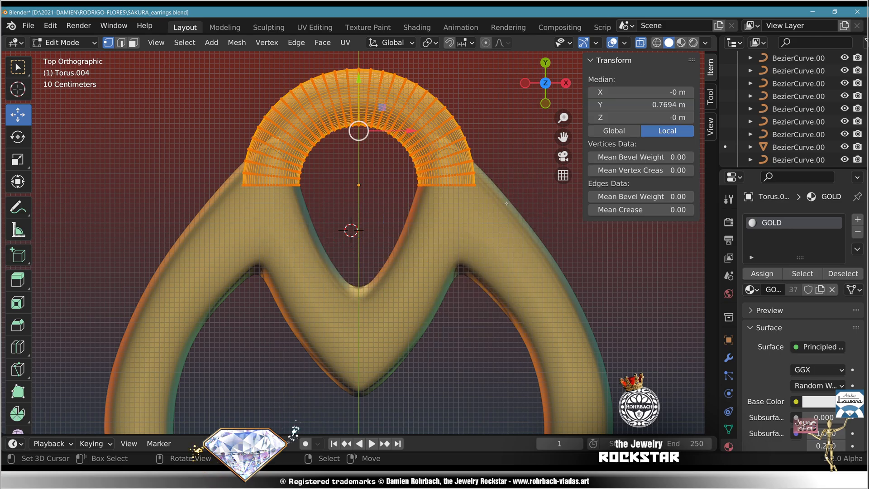
key("Tab")
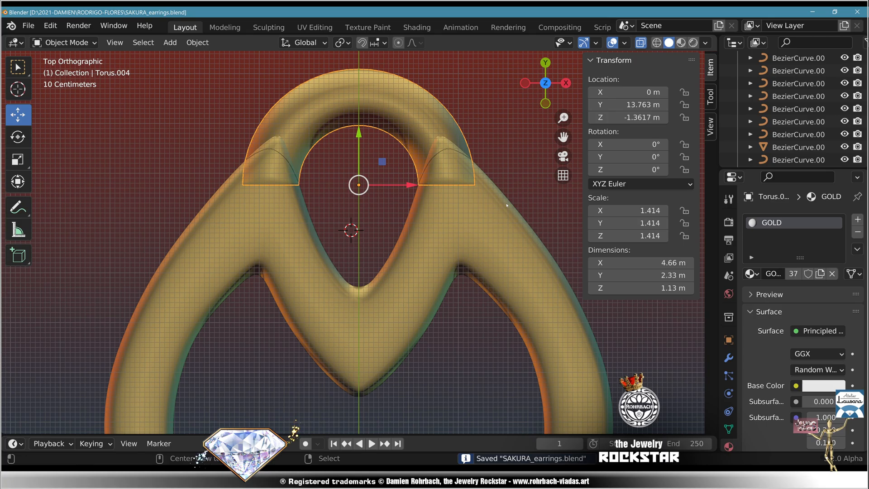
key("s")
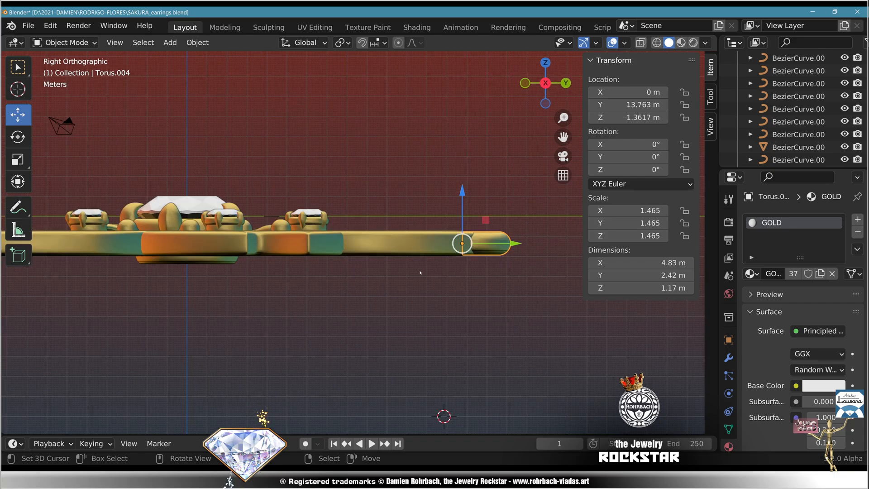
Add a second view-aligned torus as an upright jump ring through the bail
left_click(170, 42)
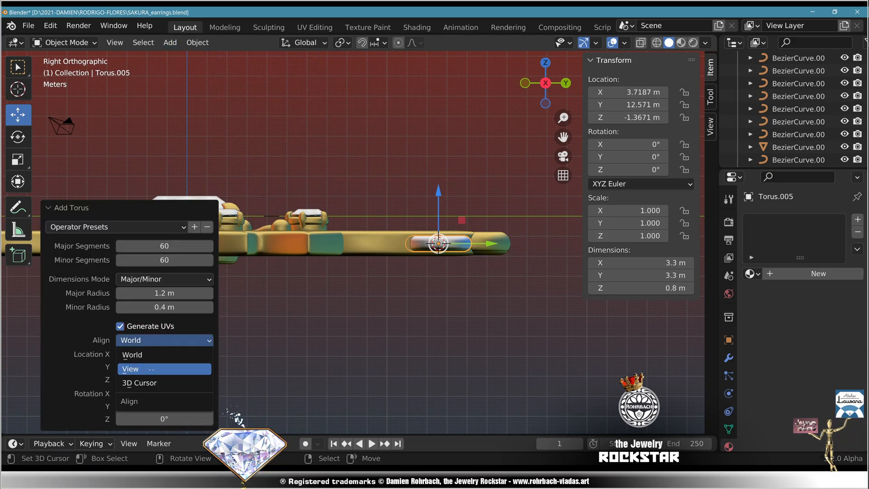
left_click(130, 368)
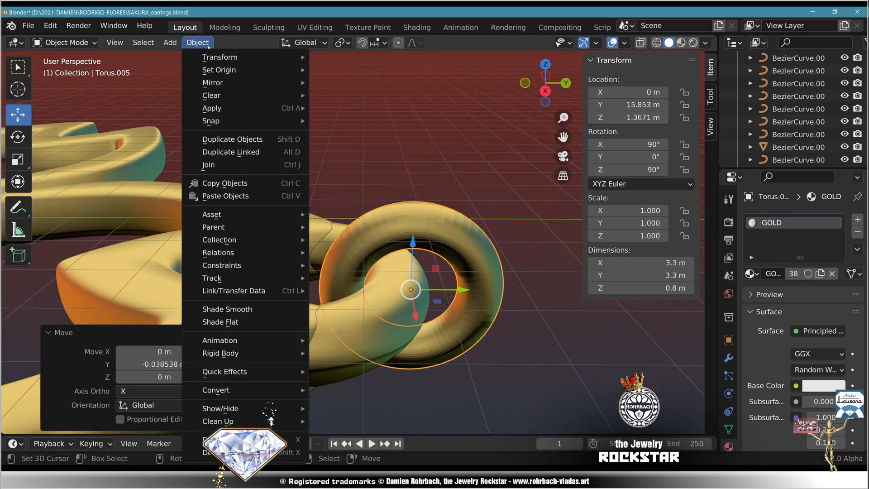
key("3")
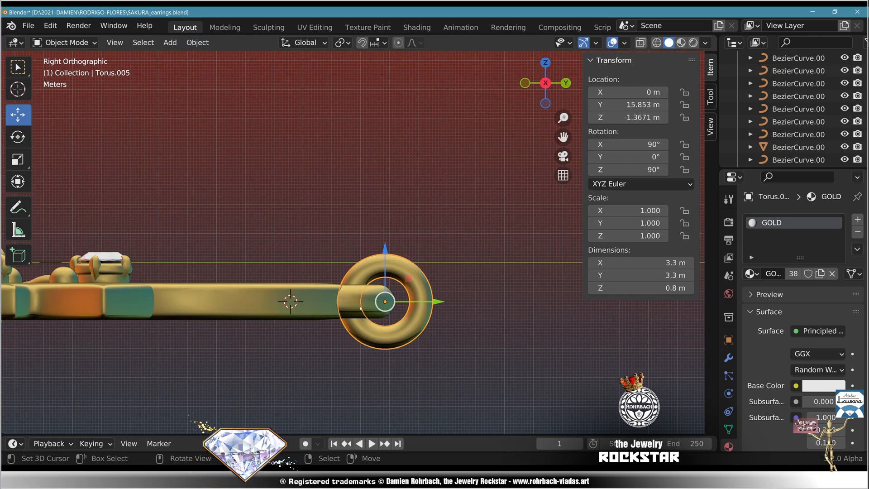
left_click(169, 42)
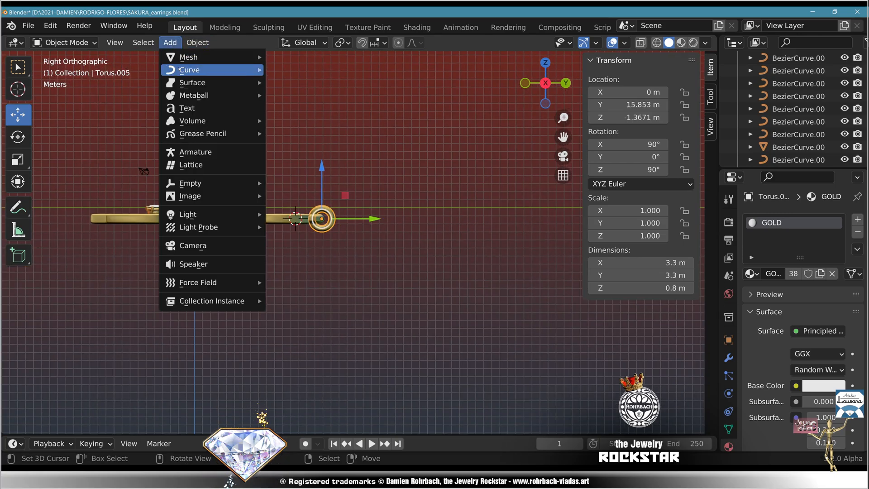
Add a Bezier curve and bend its points into the ear-hook shape
left_click(189, 69)
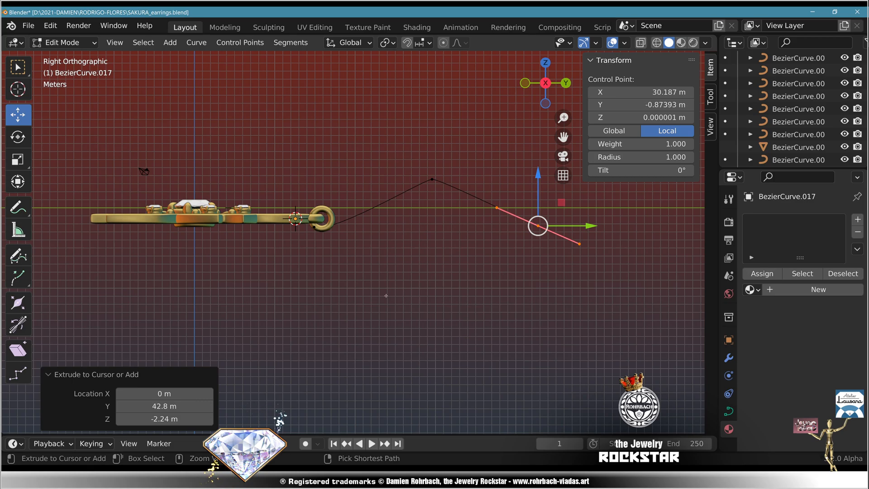
left_click_drag(538, 226, 492, 228)
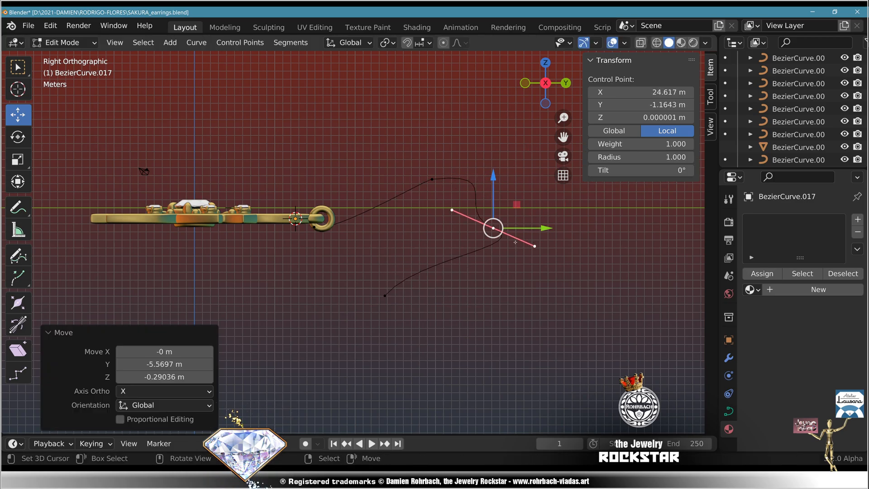
key("Tab")
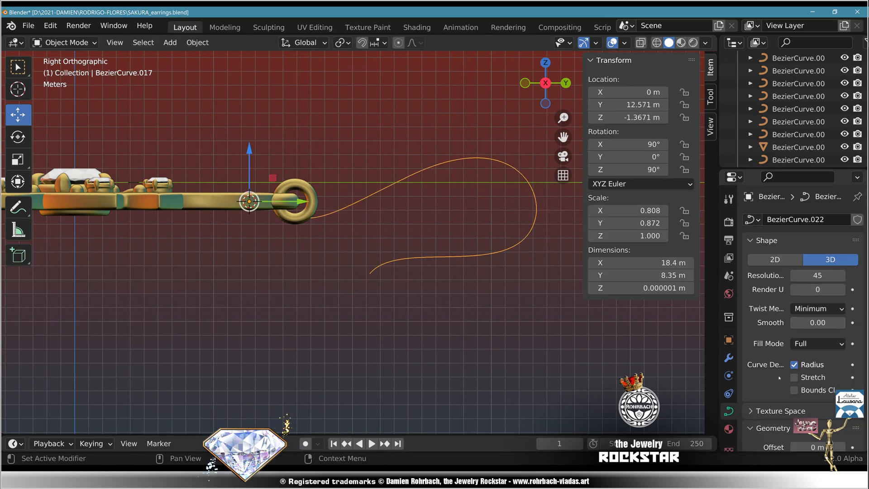
Set the hook's bevel depth to .45, save, and thin its tip end
scroll("down", 3)
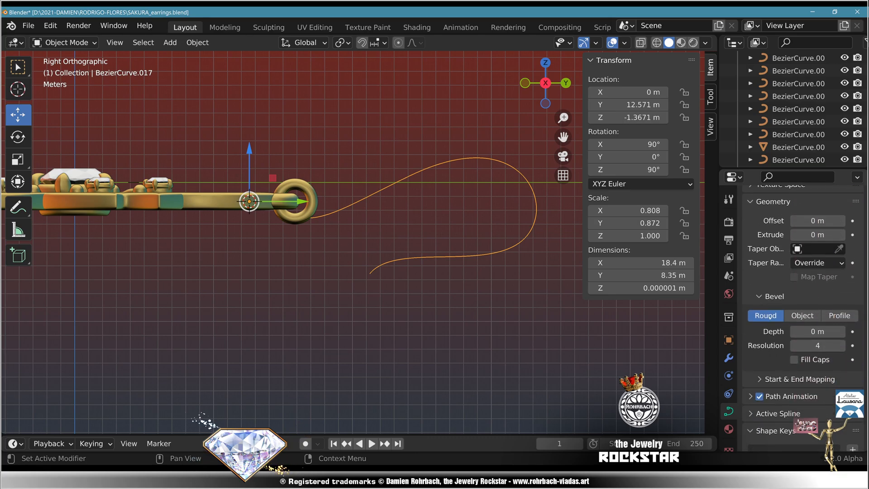
type(".45")
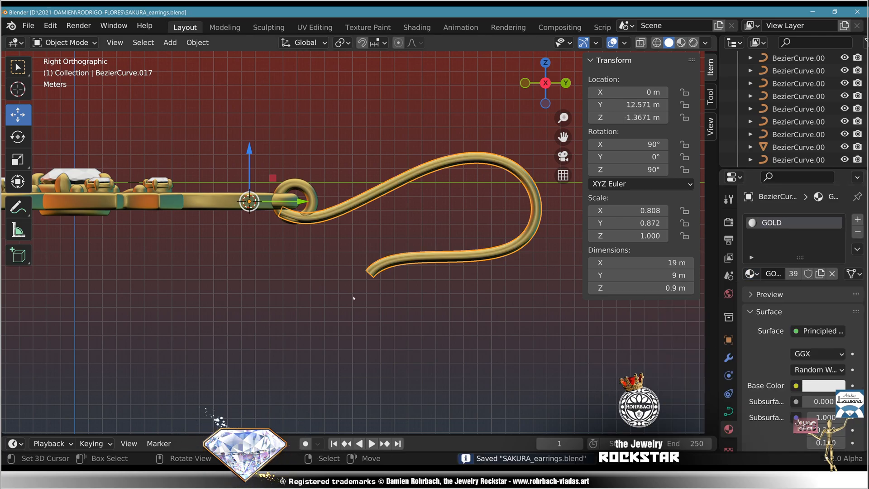
key("Tab")
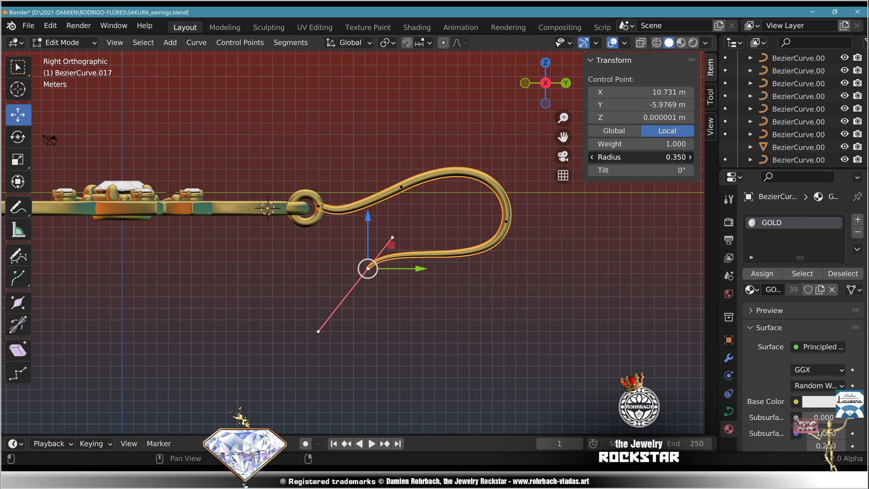
left_click_drag(367, 268, 521, 289)
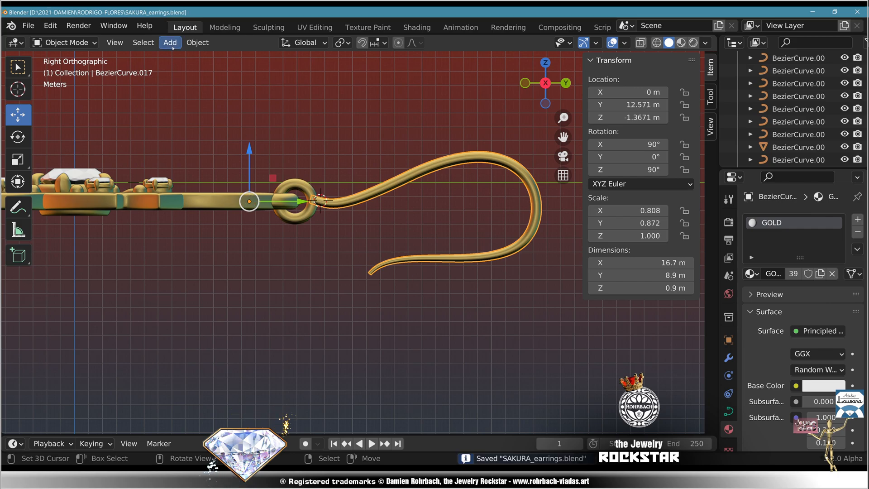
Add a small GOLD torus with 0.8 major radius and slide it onto the hook's end
left_click(169, 42)
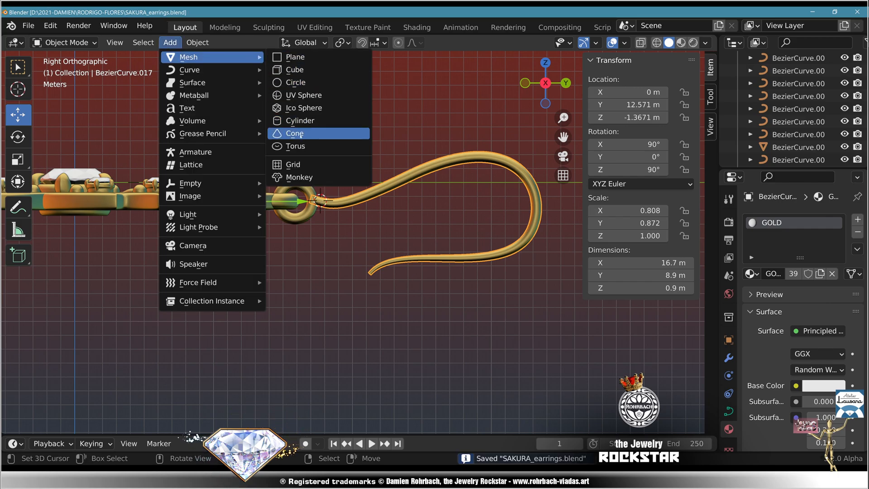
left_click(296, 146)
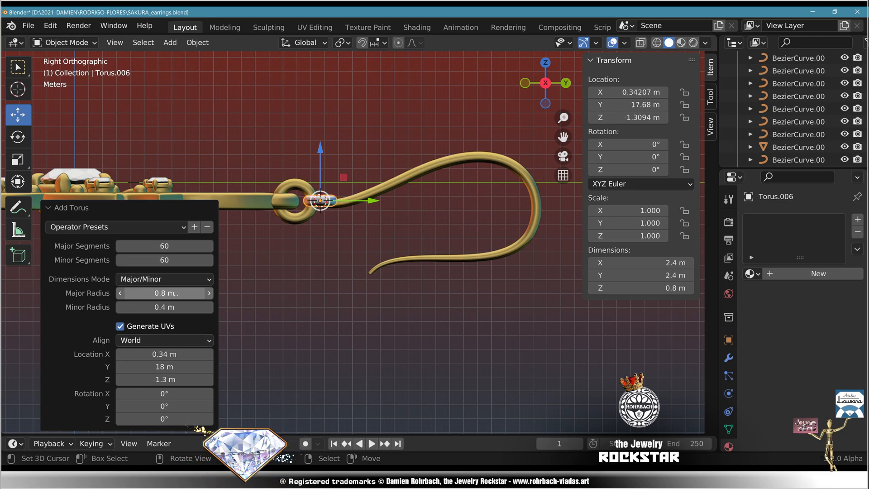
left_click(751, 274)
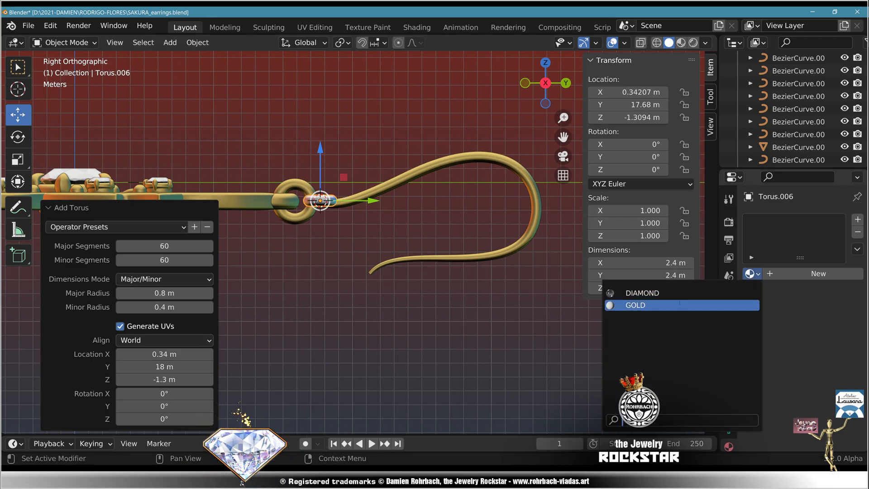
left_click(635, 304)
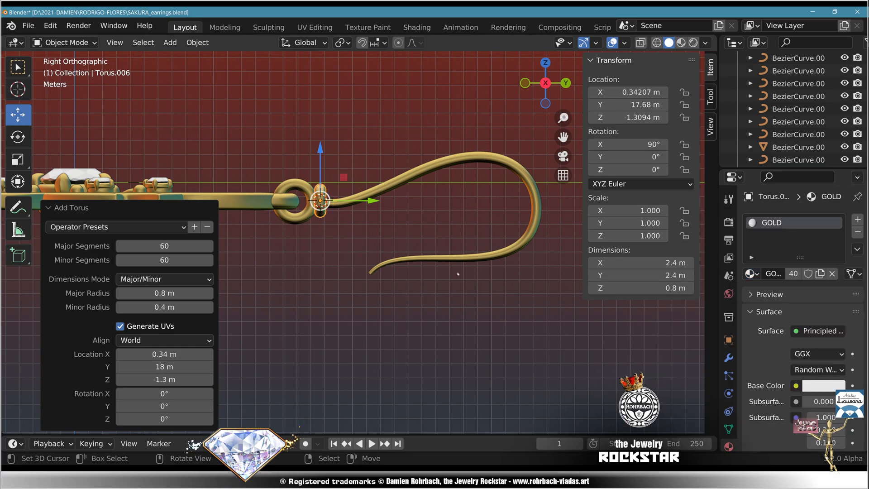
left_click(640, 92)
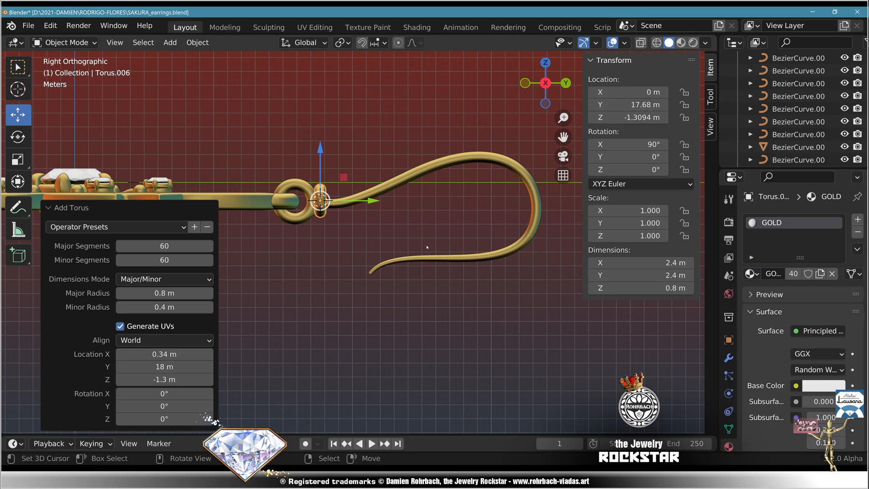
left_click(197, 42)
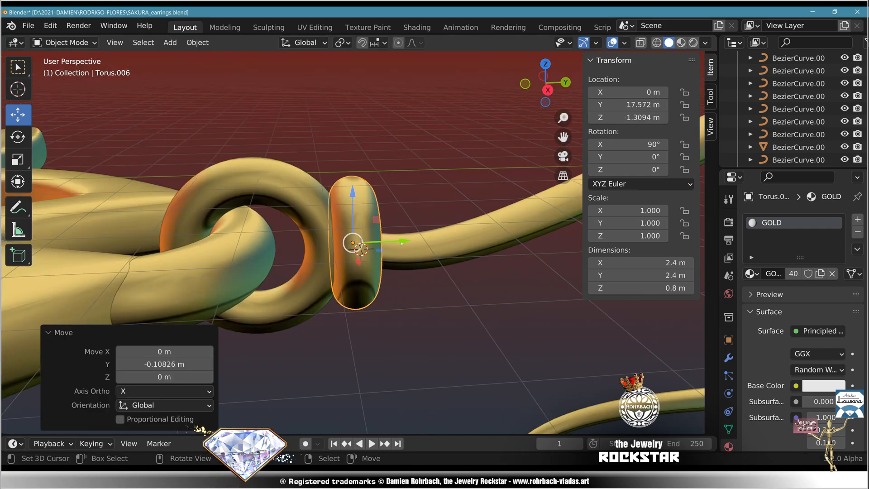
left_click_drag(355, 241, 394, 241)
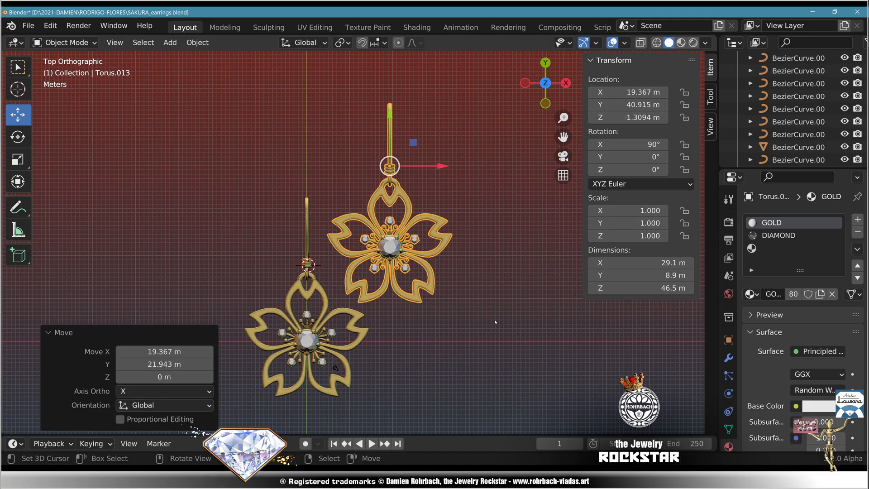
Type the name 'SAKURA-EARR' for the second earring object
type("SAKURA-EARR")
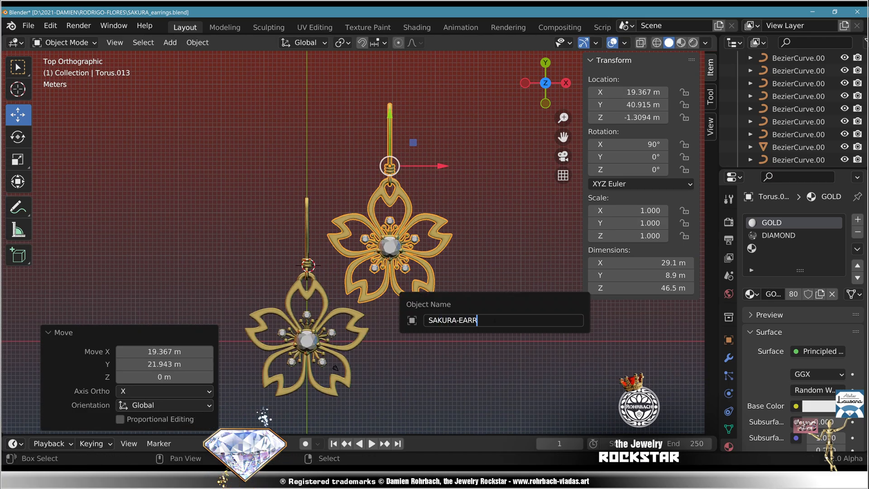